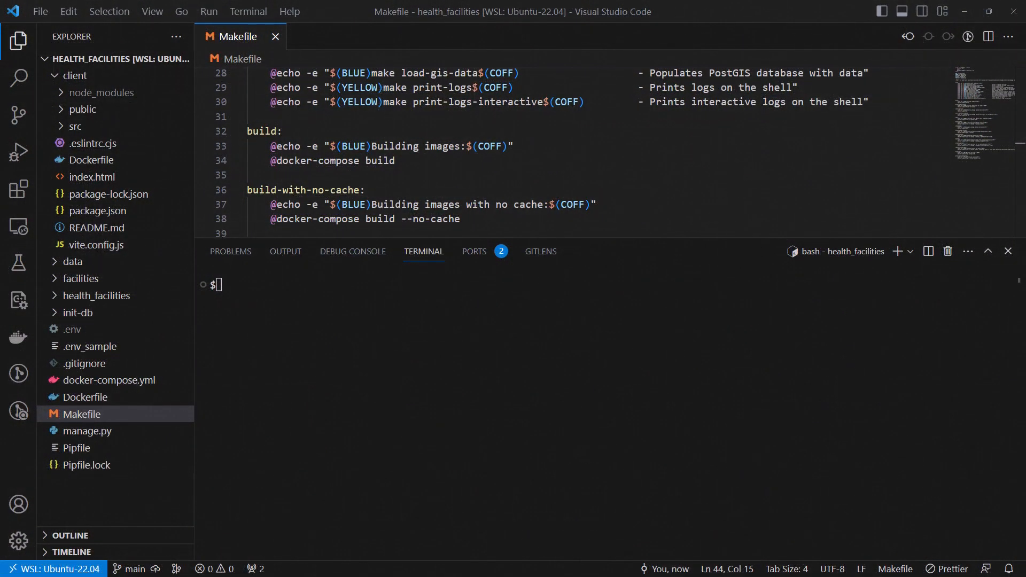
{"action": "mouse_move", "coordinate": [848, 383]}
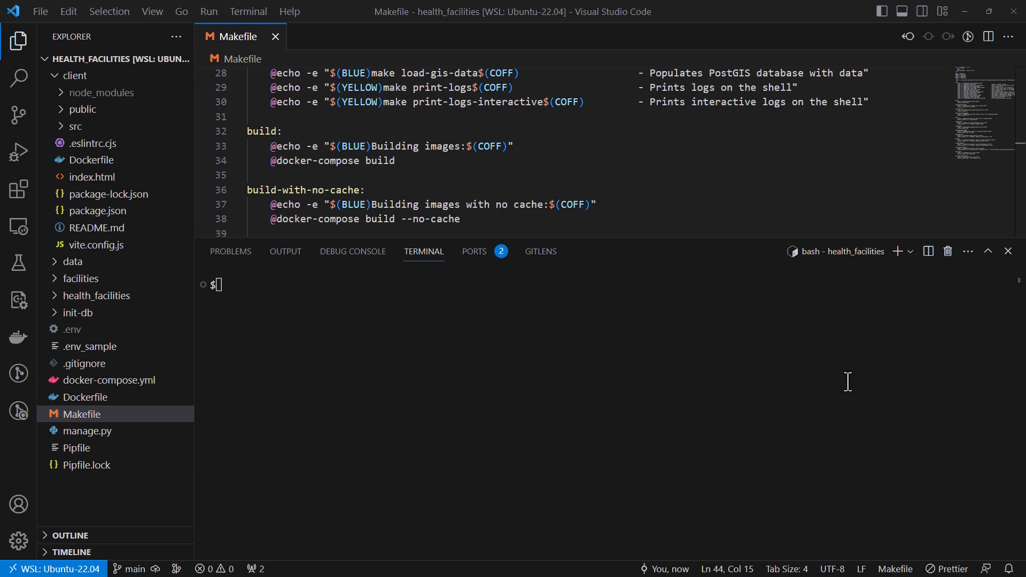
{"action": "mouse_move", "coordinate": [455, 417]}
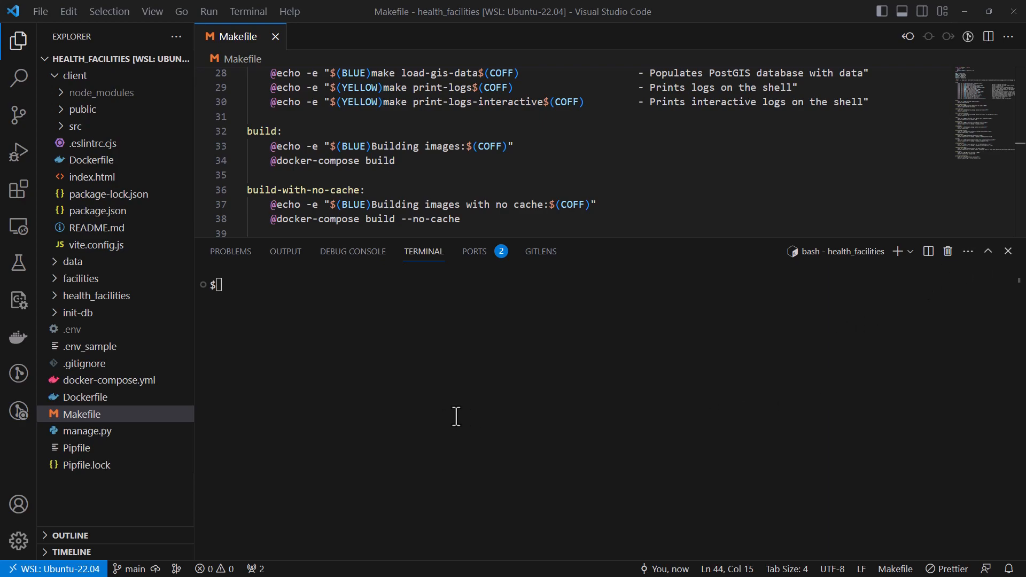
{"action": "mouse_move", "coordinate": [887, 291]}
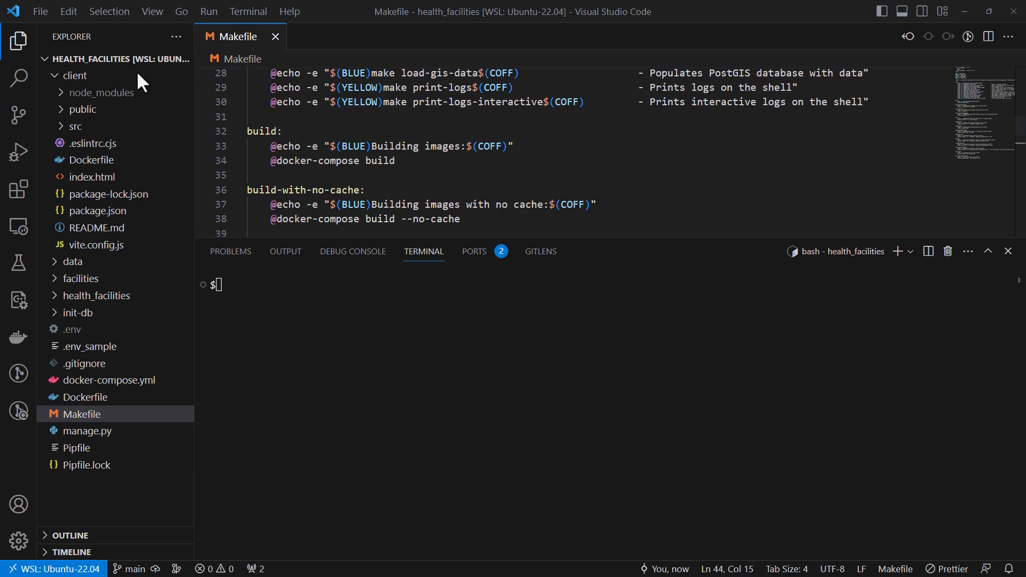
Collapse the client folder and create a root-level folder named nginx
{"action": "left_click", "coordinate": [76, 75]}
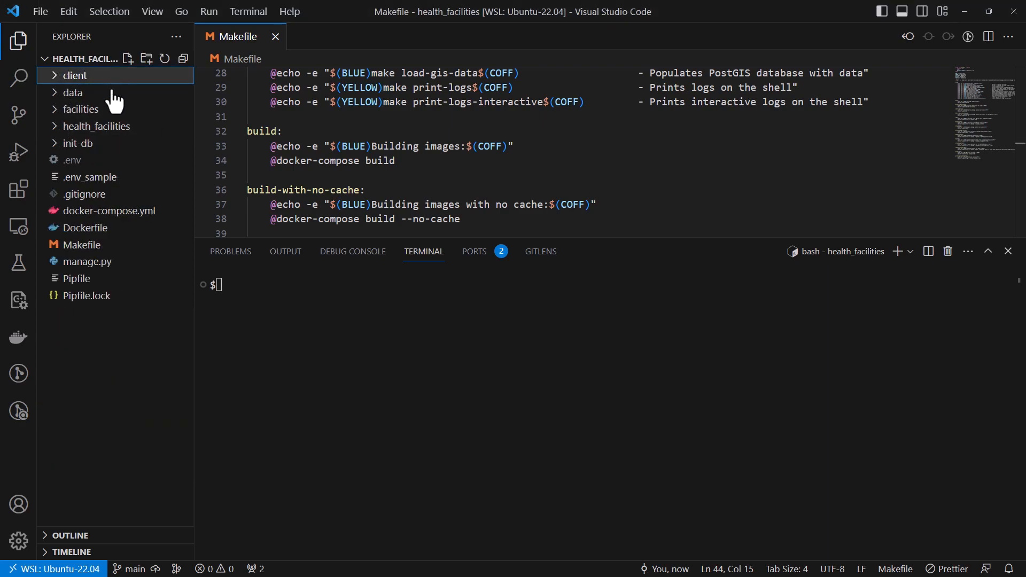
{"action": "left_click", "coordinate": [146, 58]}
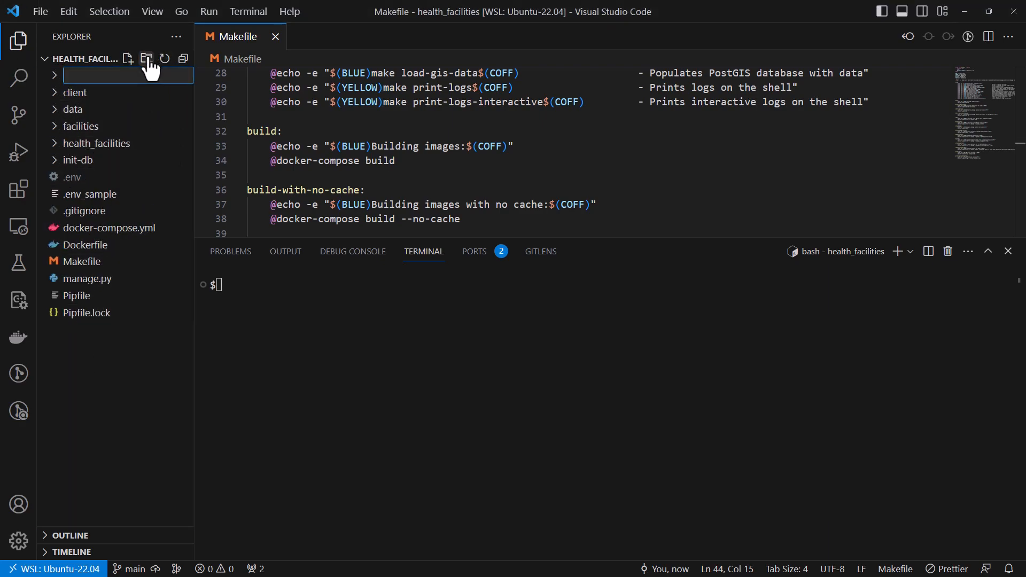
{"action": "type", "text": "nginx"}
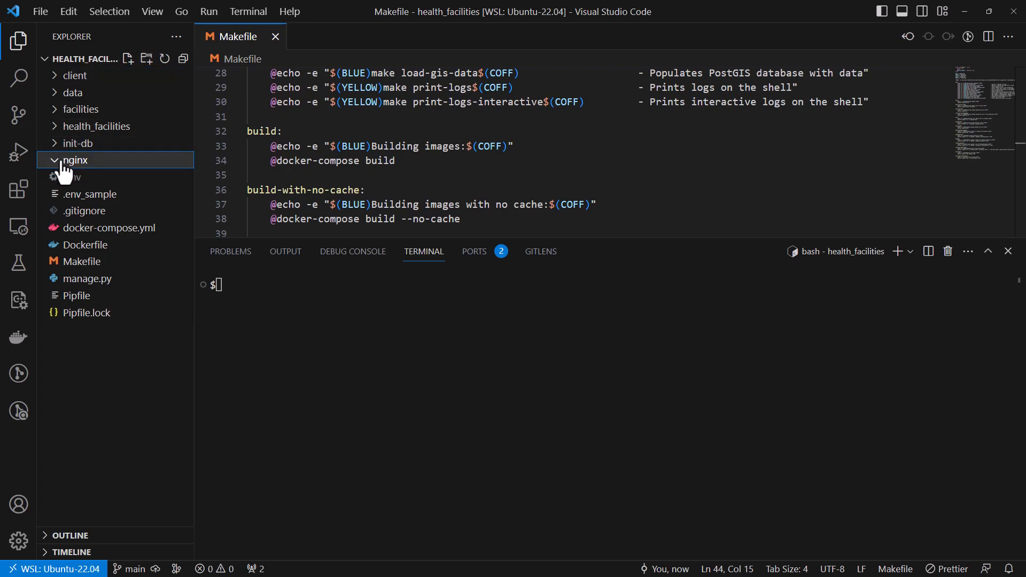
{"action": "mouse_move", "coordinate": [74, 160]}
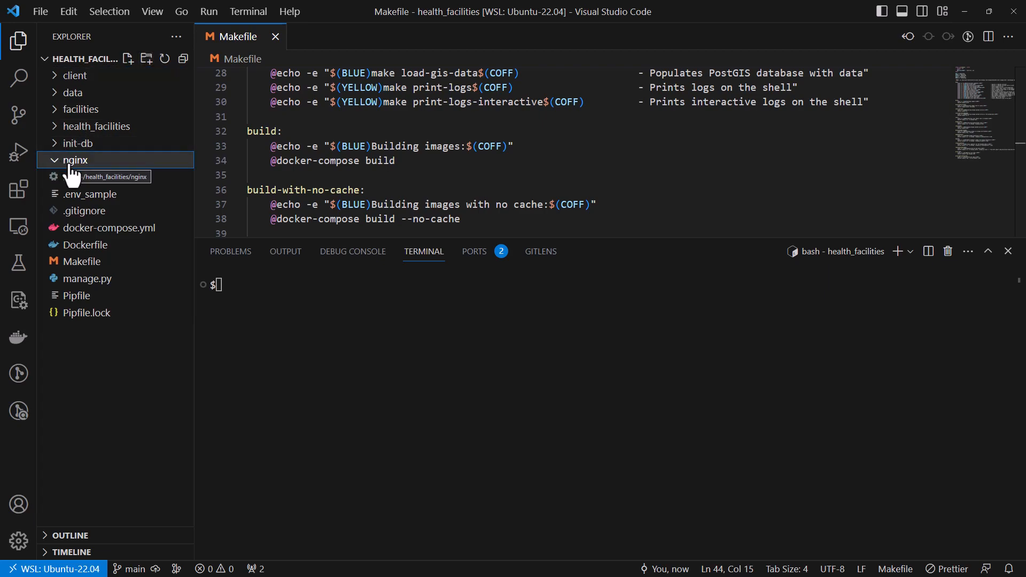
Add a file named Dockerfile inside nginx, then collapse and re-expand the folder
{"action": "right_click", "coordinate": [77, 160]}
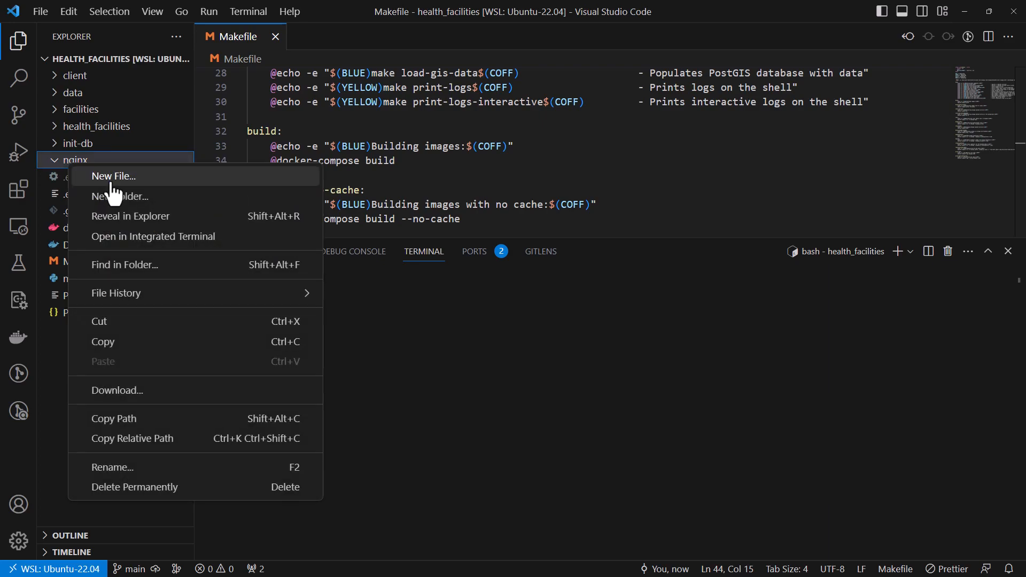
{"action": "left_click", "coordinate": [113, 175]}
{"action": "type", "text": "Dockerfile"}
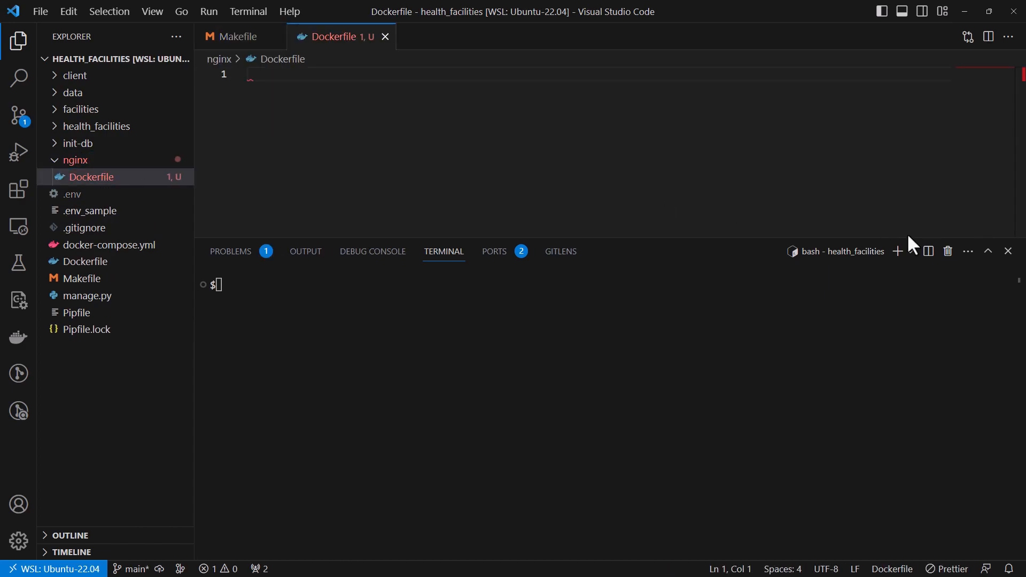
{"action": "left_click", "coordinate": [75, 159]}
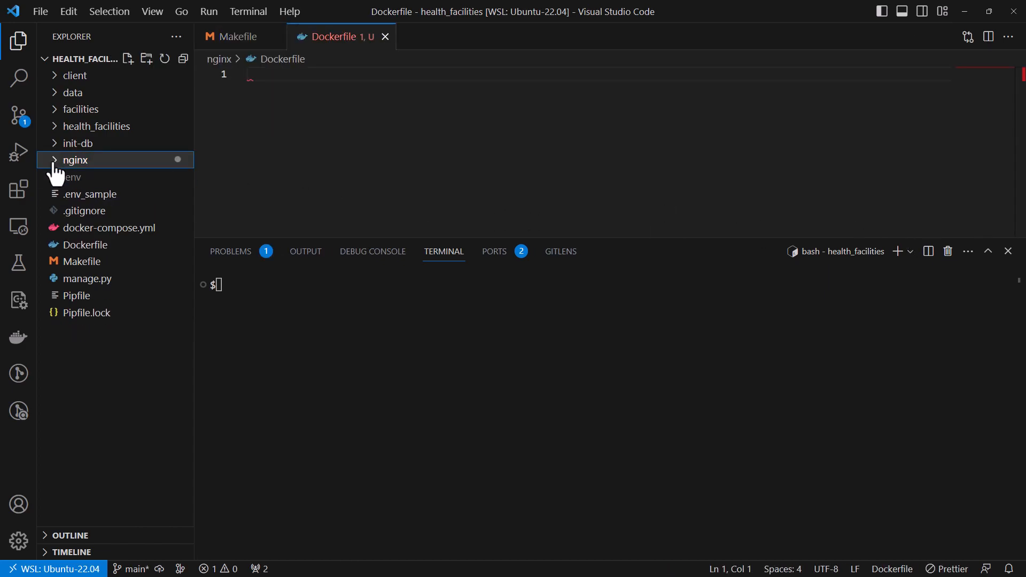
{"action": "left_click", "coordinate": [74, 160]}
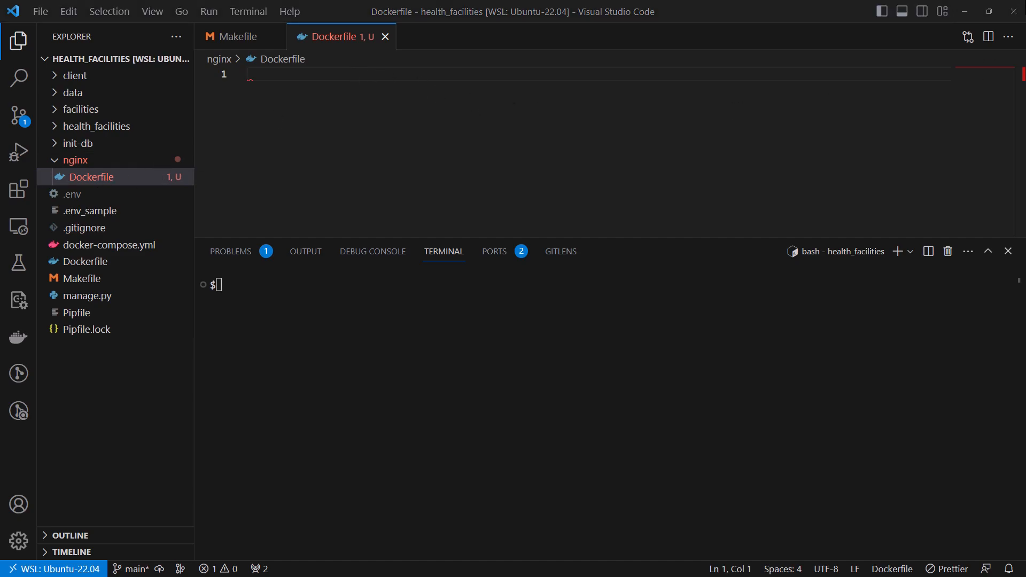
{"action": "mouse_move", "coordinate": [456, 143]}
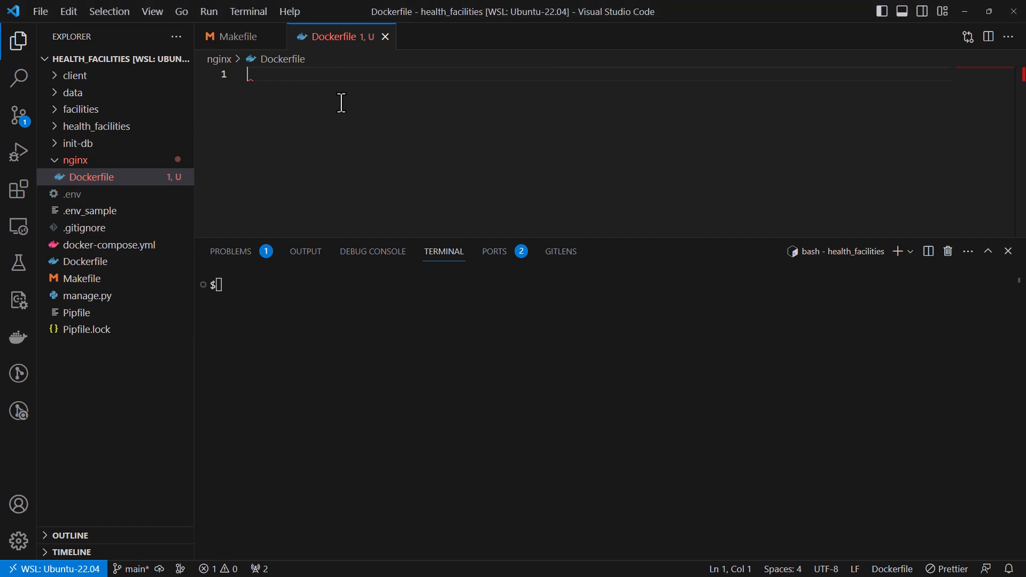
Write FROM nginx:1.24-alpine, RUN rm /etc/nginx/conf.d/default.conf, and COPY nginx.conf /etc/nginx/conf.d
{"action": "type", "text": "FROM nginx:1.24-alpine"}
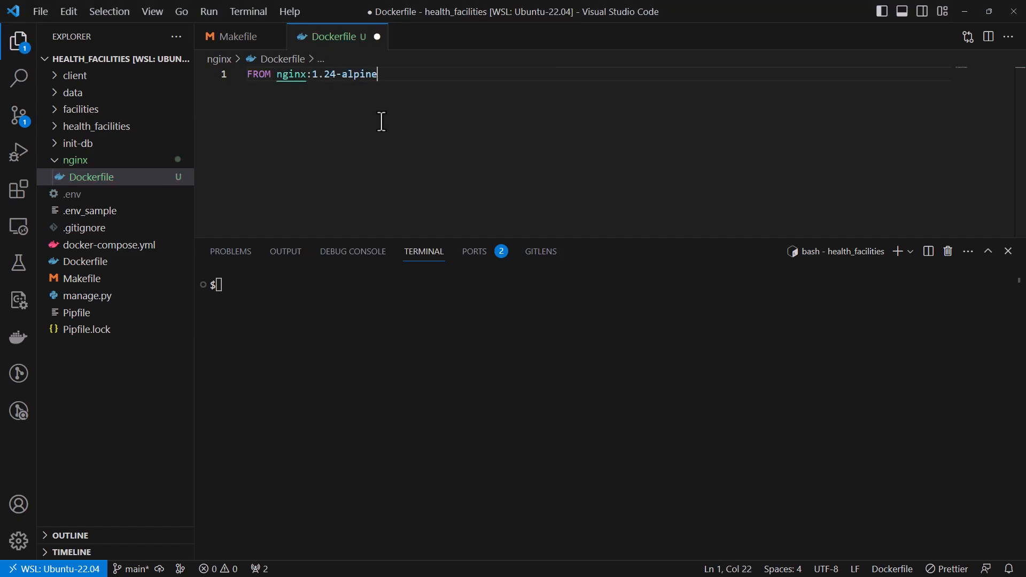
{"action": "key", "text": "Enter"}
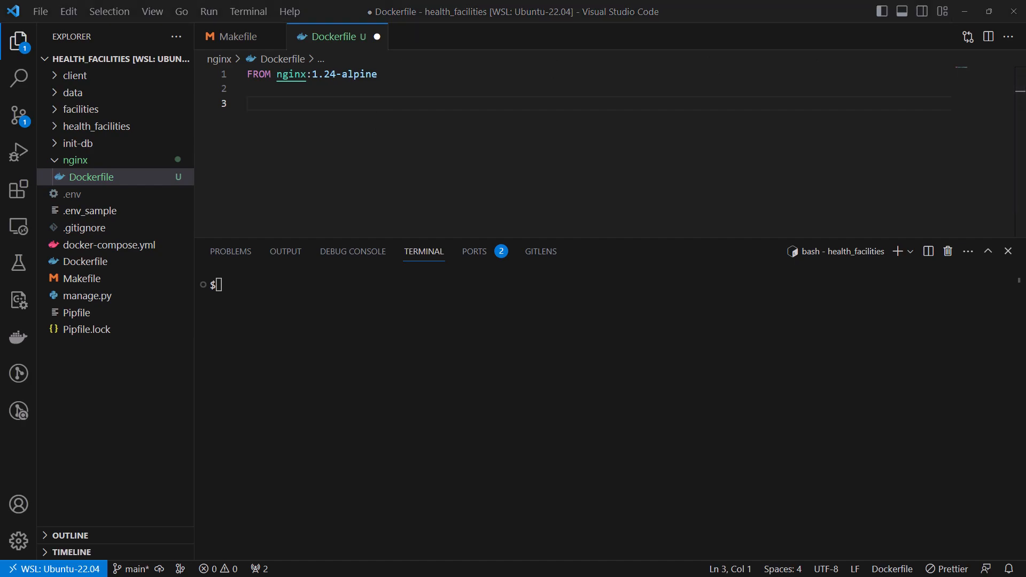
{"action": "left_click", "coordinate": [255, 103]}
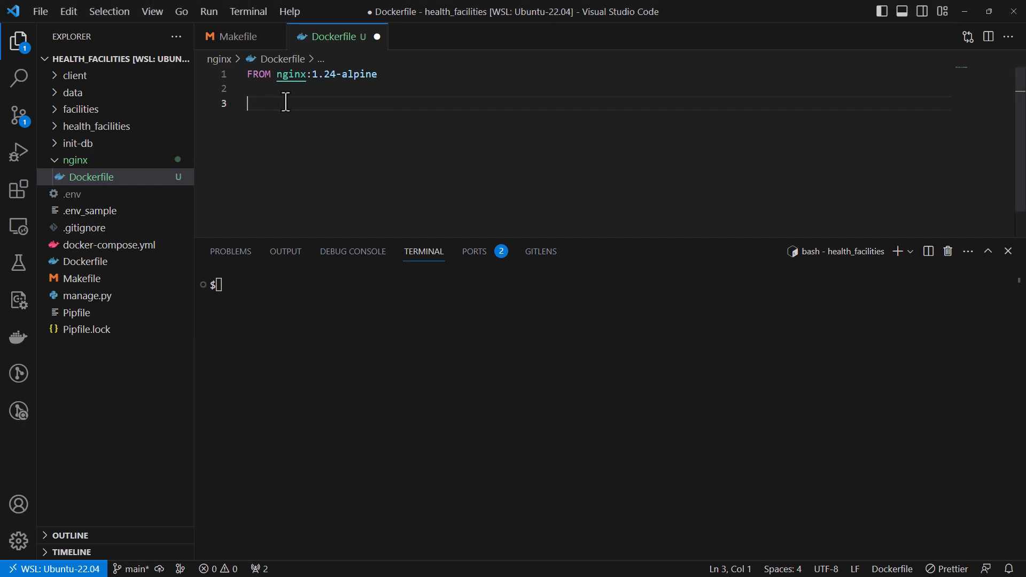
{"action": "type", "text": "RUN rm /etc/nginx/conf.d/default.conf"}
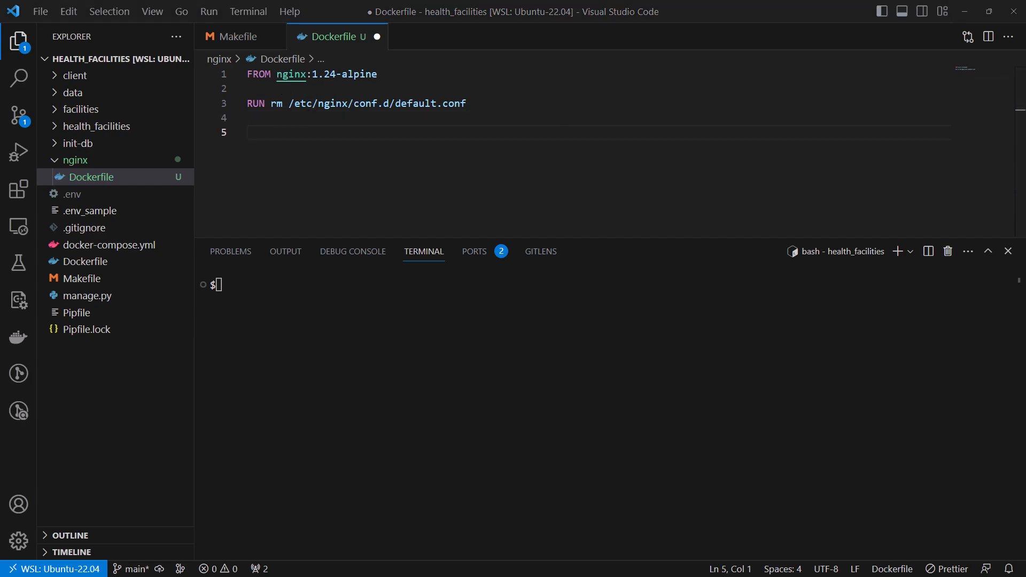
{"action": "left_click", "coordinate": [247, 132]}
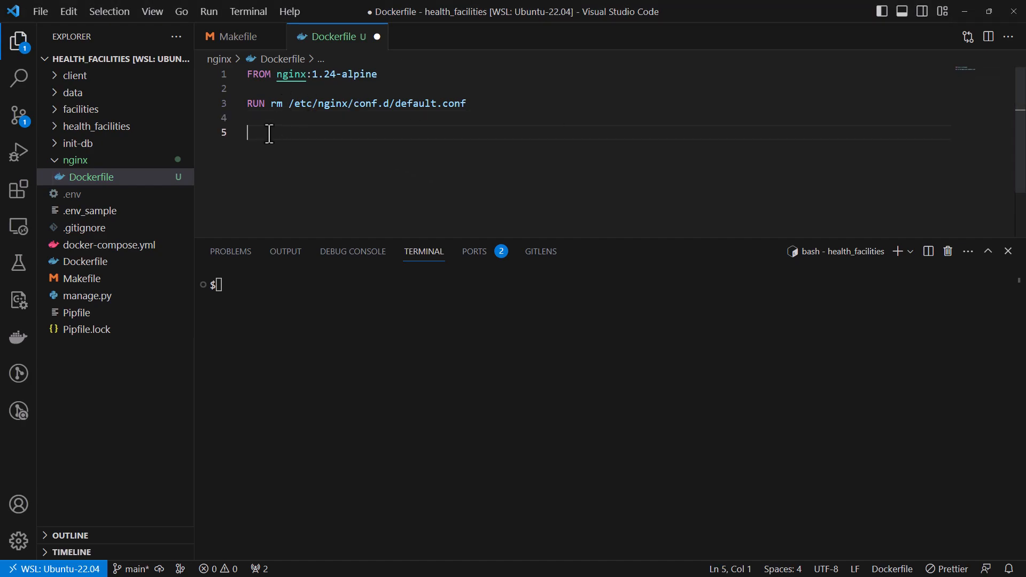
{"action": "type", "text": "COPY nginx.conf /etc/nginx/conf.d"}
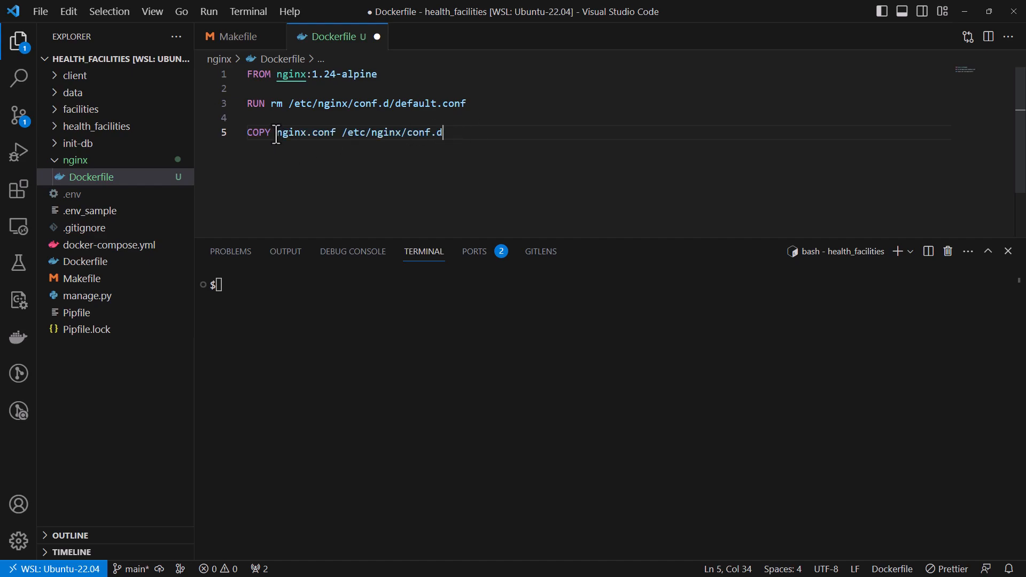
{"action": "double_click", "coordinate": [304, 132]}
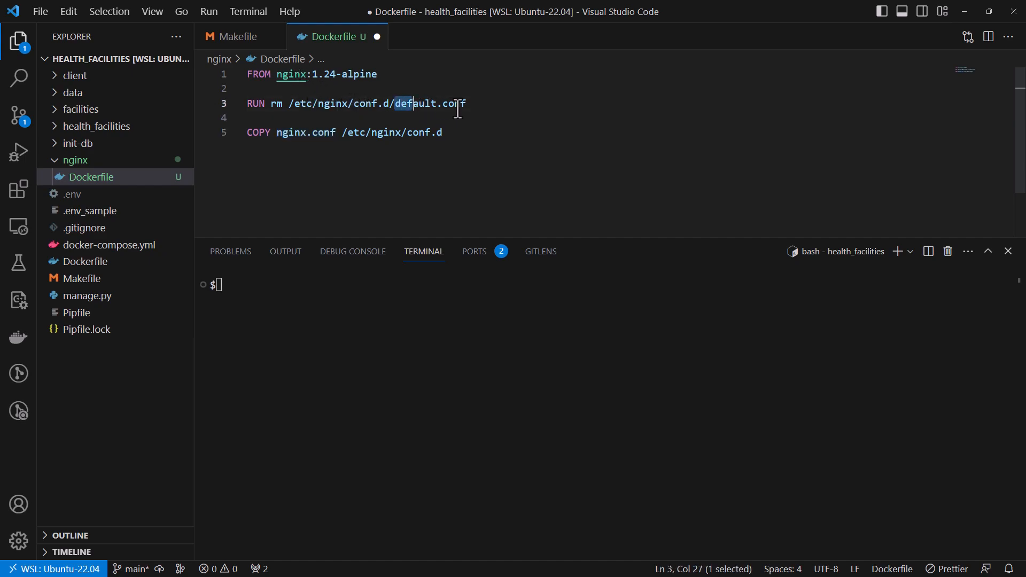
{"action": "left_click", "coordinate": [442, 103]}
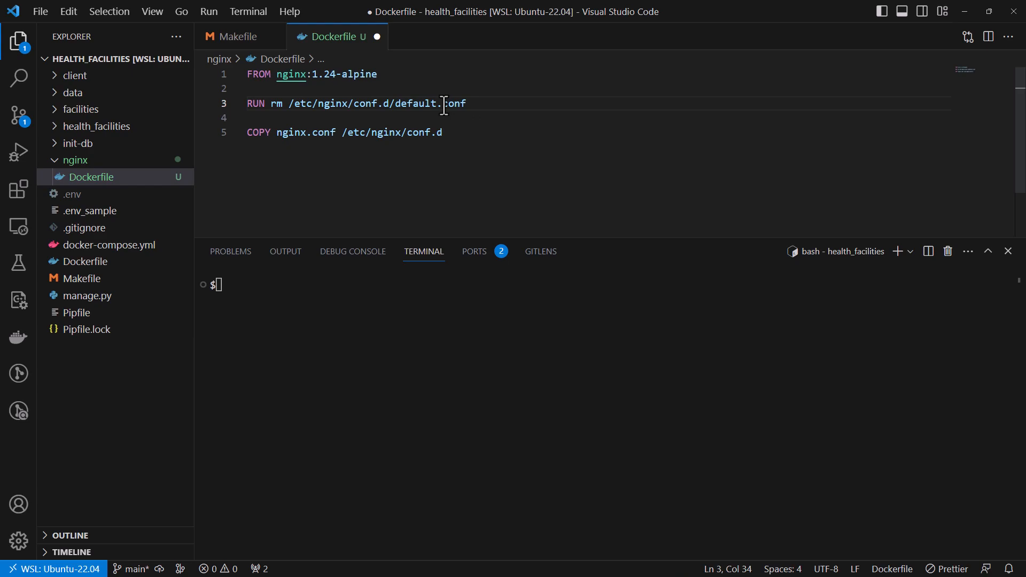
{"action": "mouse_move", "coordinate": [334, 132]}
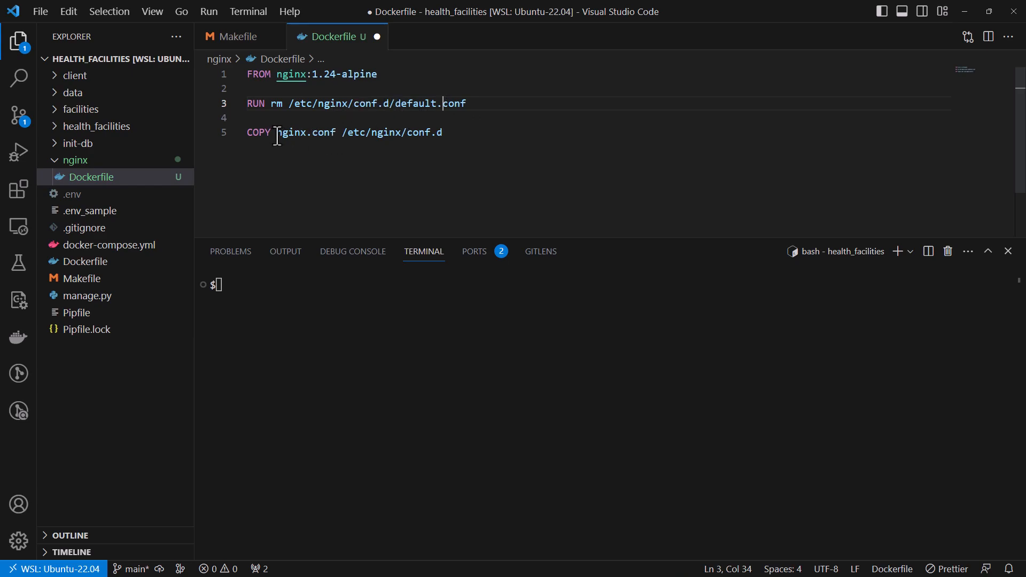
{"action": "mouse_move", "coordinate": [97, 177]}
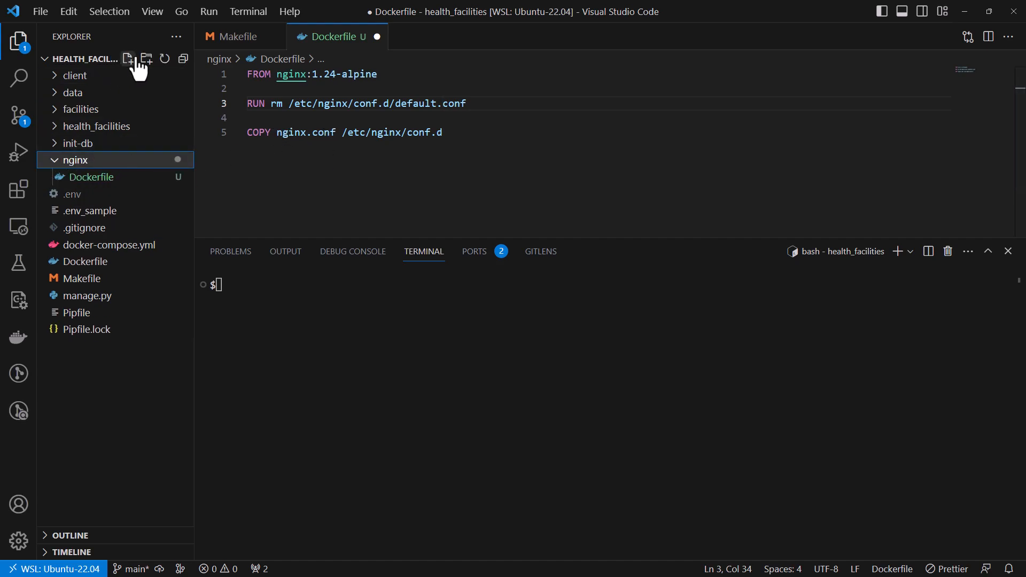
Create nginx.conf in the nginx folder and place the cursor in its editor
{"action": "left_click", "coordinate": [128, 59]}
{"action": "type", "text": "nginx.conf"}
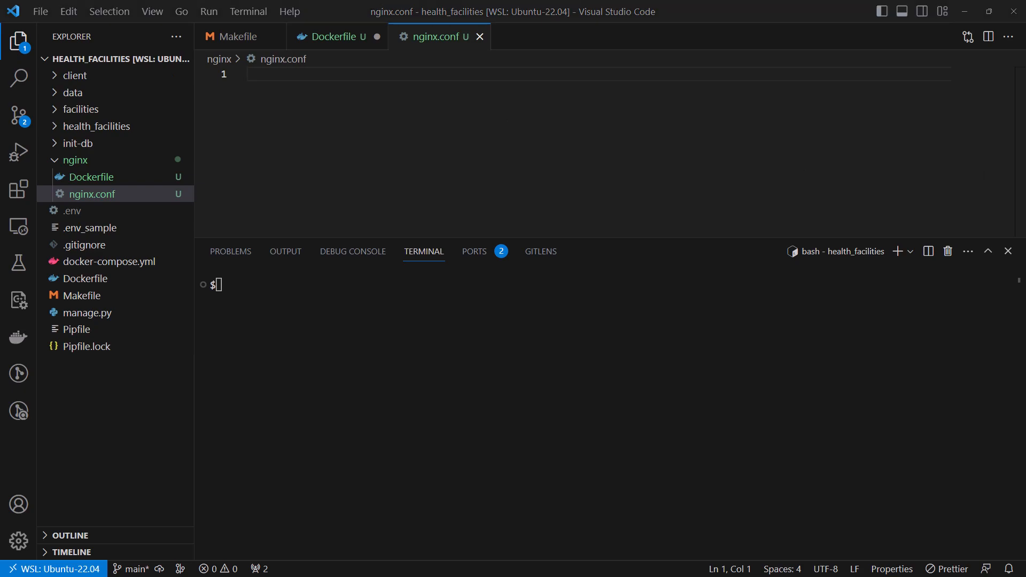
{"action": "left_click", "coordinate": [377, 121]}
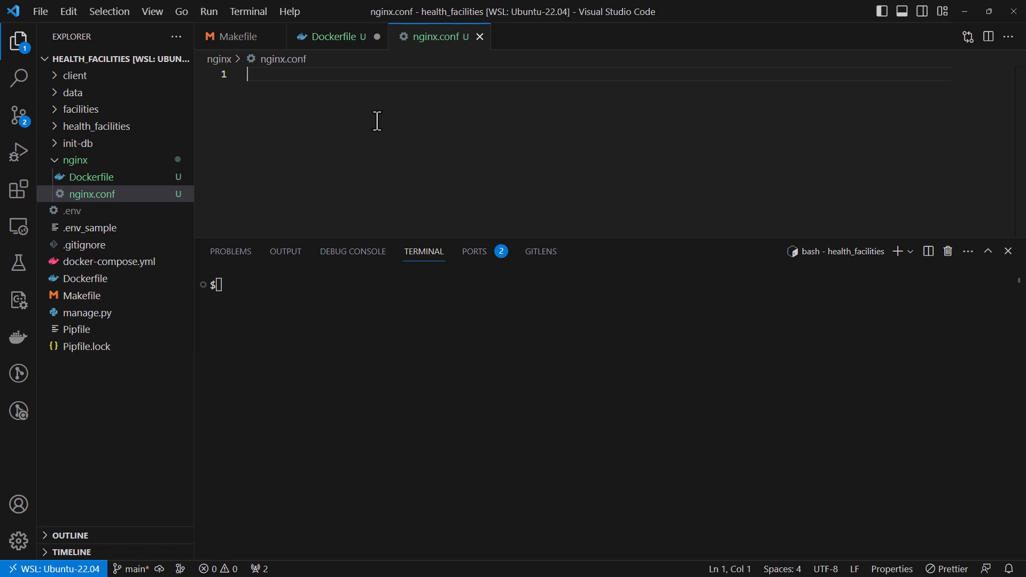
{"action": "mouse_move", "coordinate": [376, 122]}
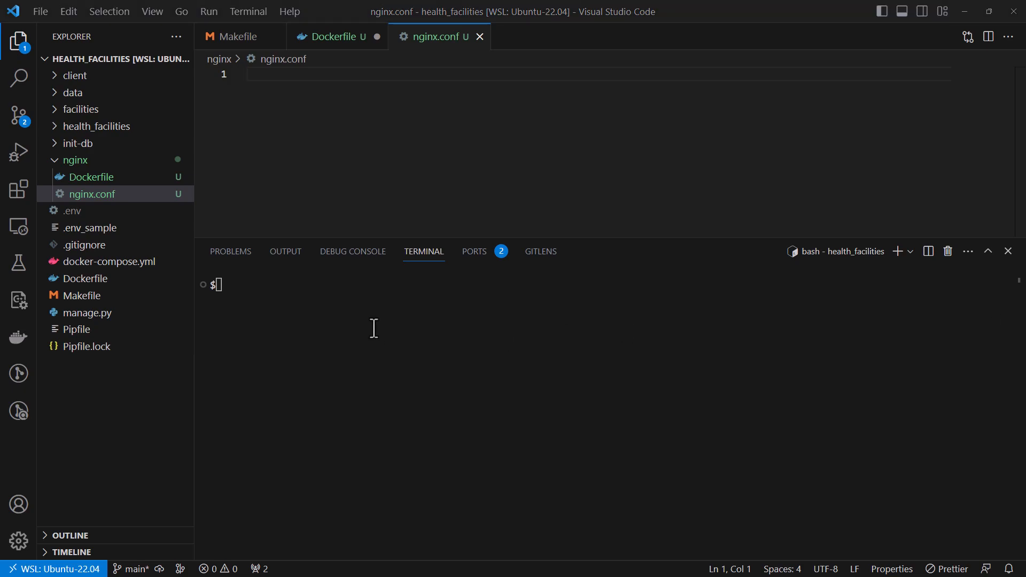
{"action": "mouse_move", "coordinate": [391, 169]}
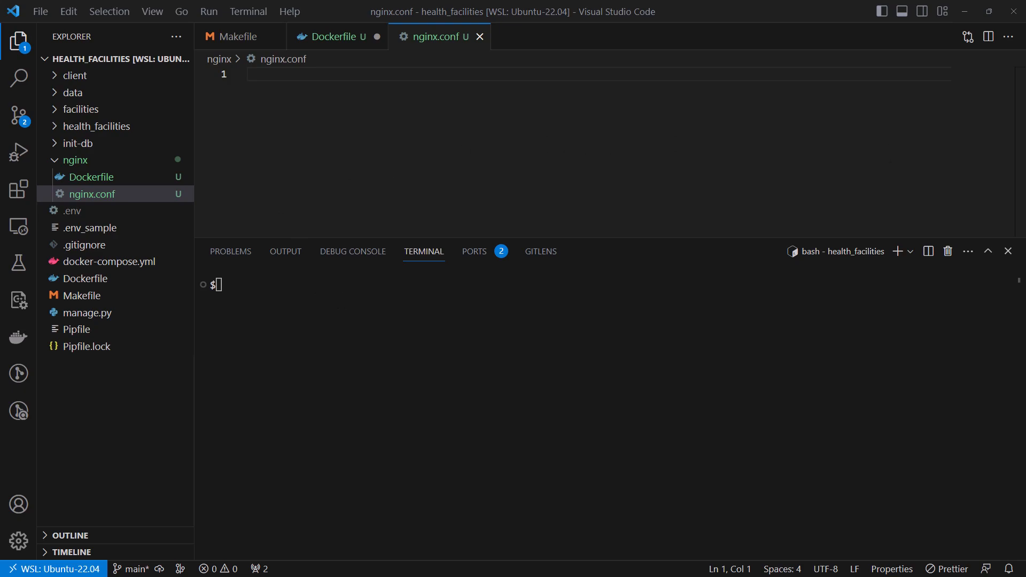
{"action": "mouse_move", "coordinate": [350, 129]}
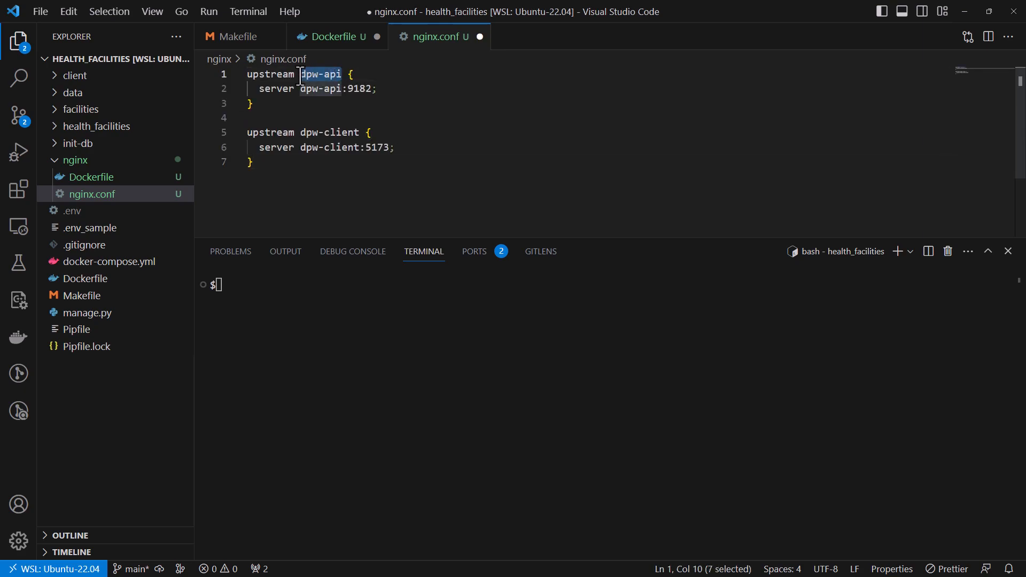
Change the upstreams to django on port 8000 and client on port 5173
{"action": "type", "text": "rjango"}
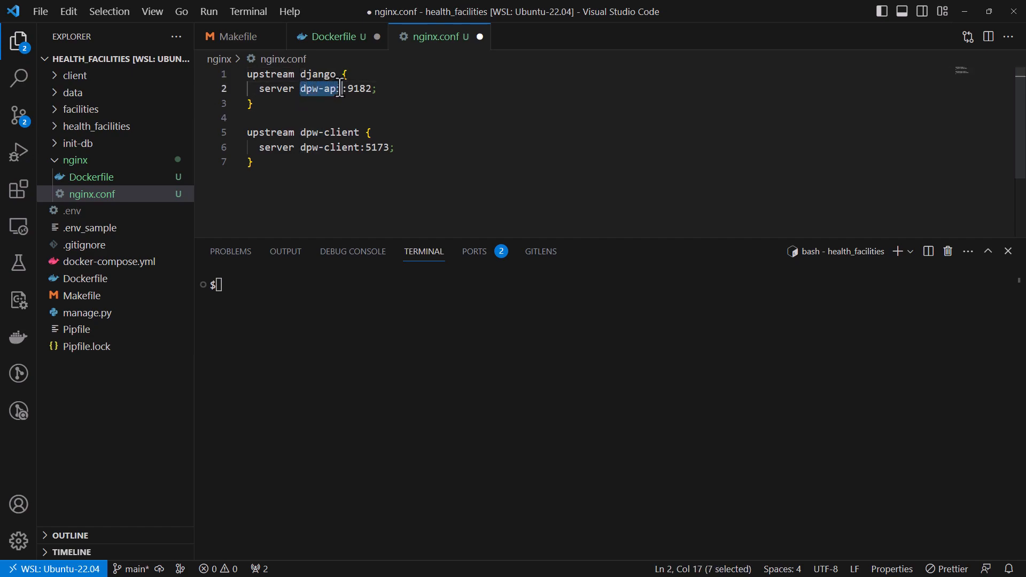
{"action": "type", "text": "django"}
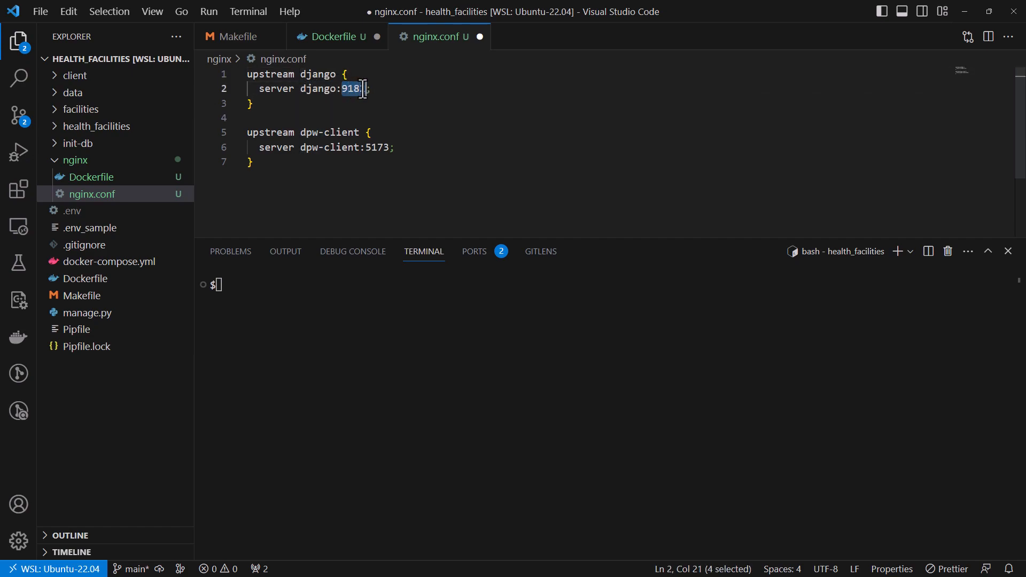
{"action": "type", "text": "8000"}
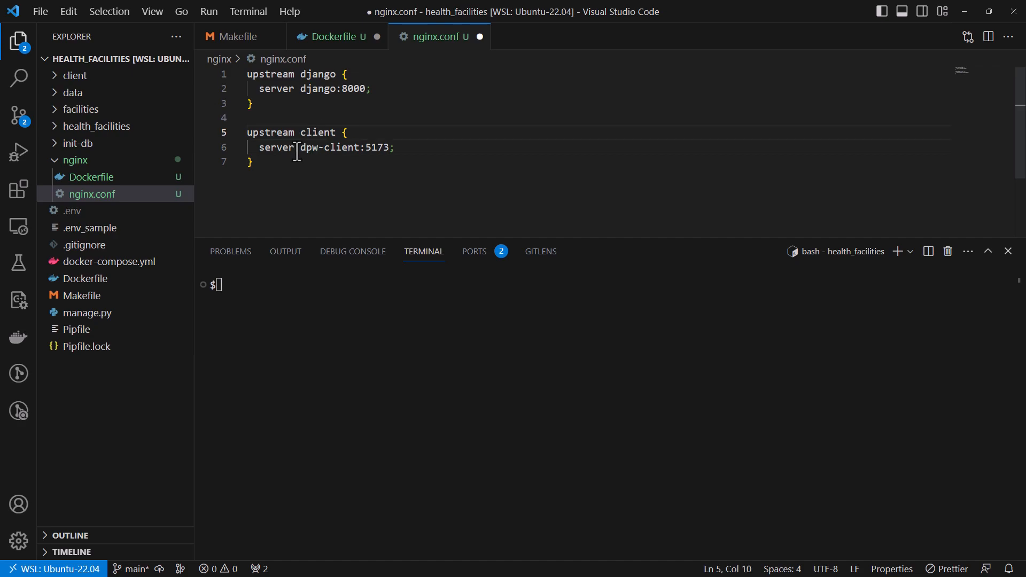
{"action": "key", "text": "BackSpace"}
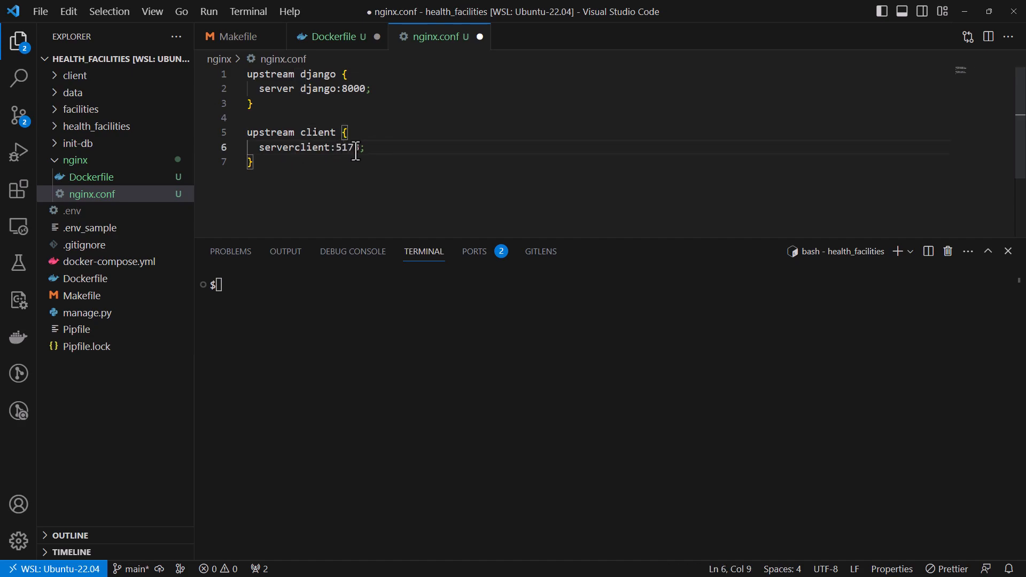
{"action": "type", "text": "3"}
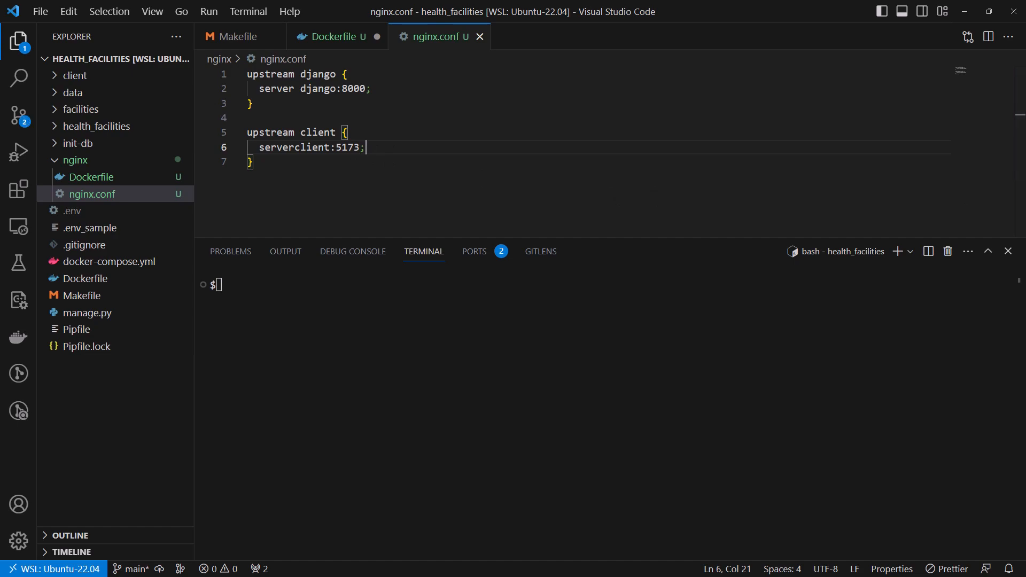
{"action": "key", "text": "Enter"}
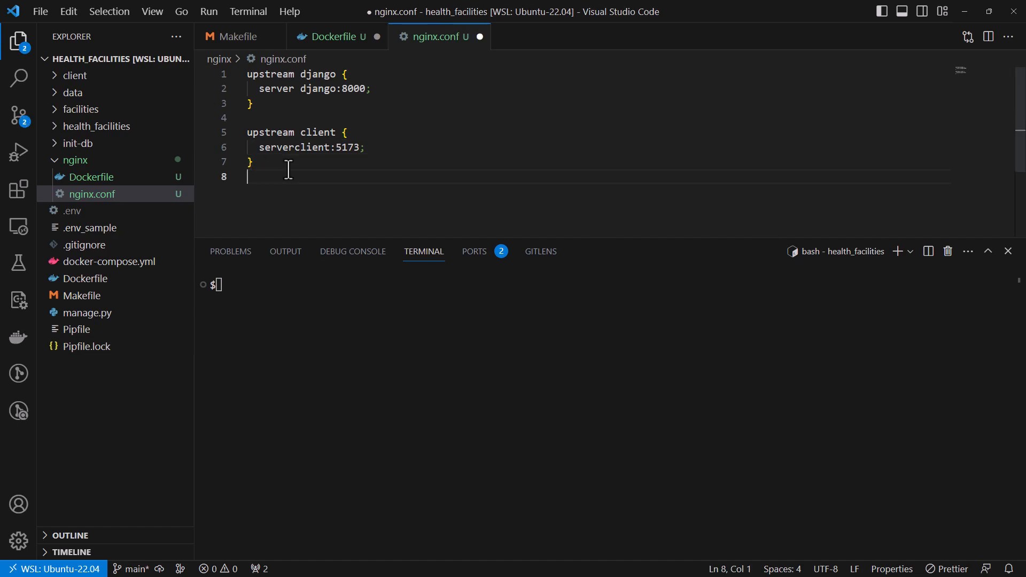
Start a server block in nginx.conf that listens on port 80
{"action": "type", "text": "server {"}
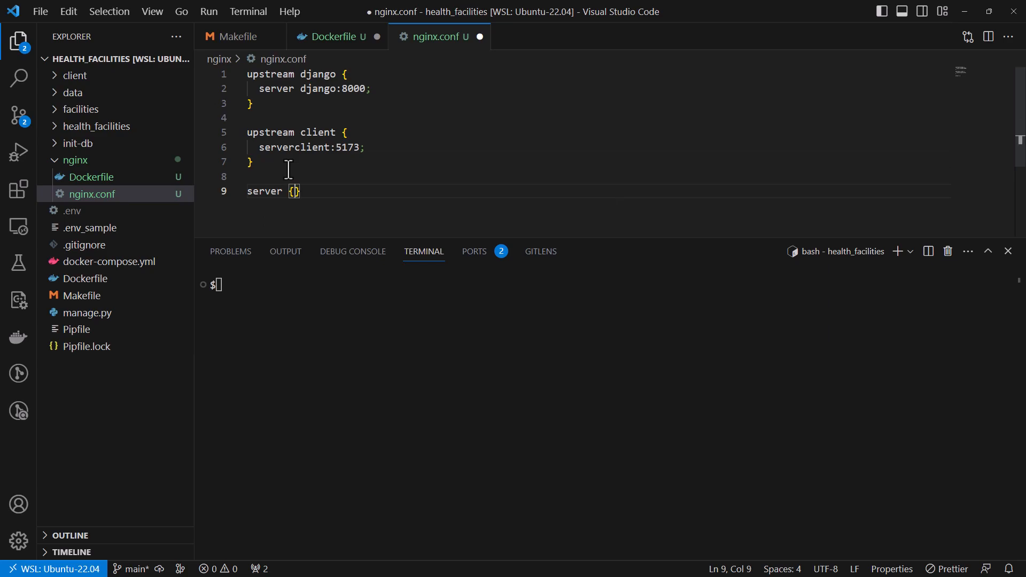
{"action": "key", "text": "Enter"}
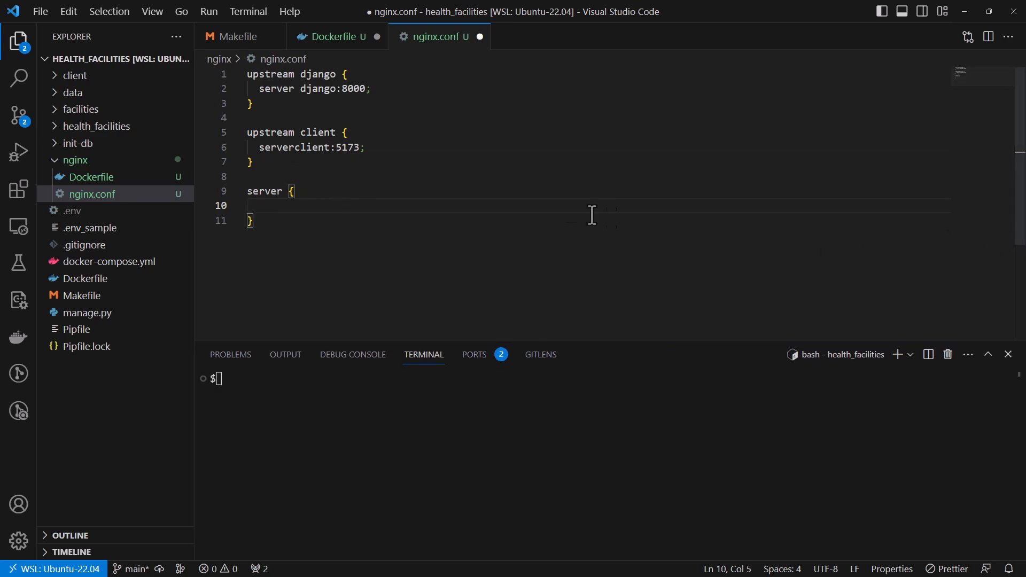
{"action": "mouse_move", "coordinate": [350, 207]}
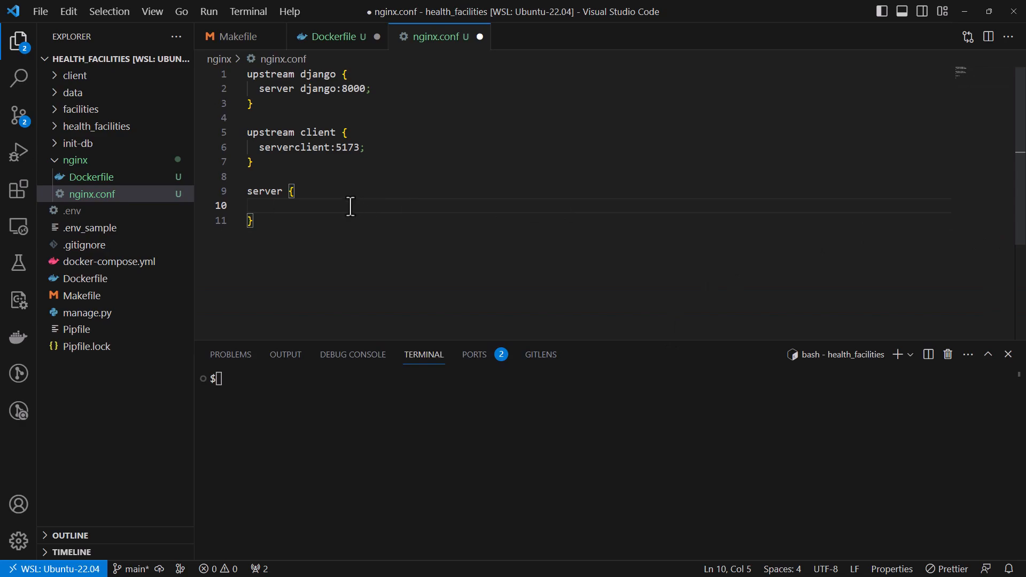
{"action": "type", "text": "listen"}
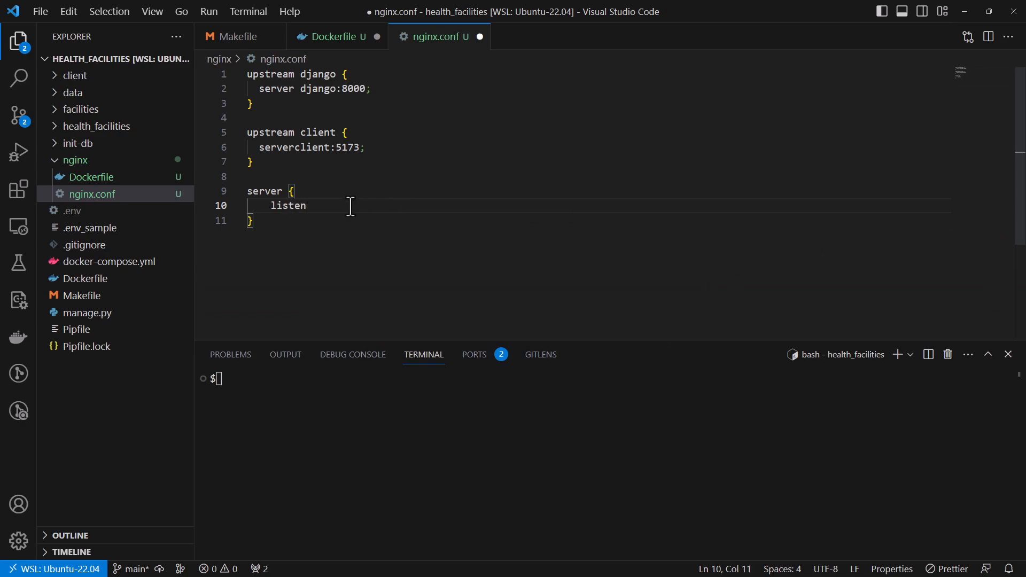
{"action": "type", "text": ": 80;"}
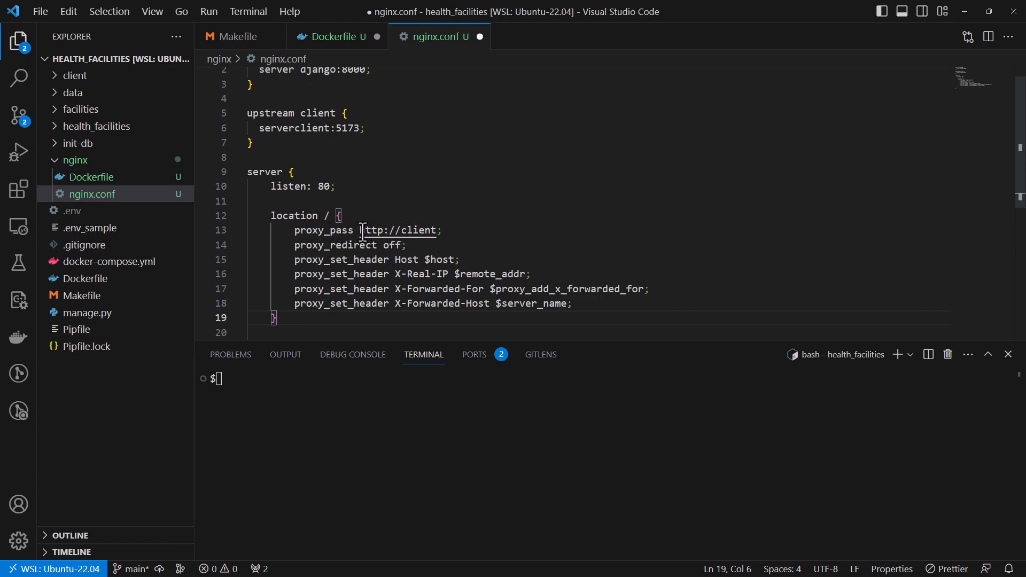
{"action": "mouse_move", "coordinate": [400, 230]}
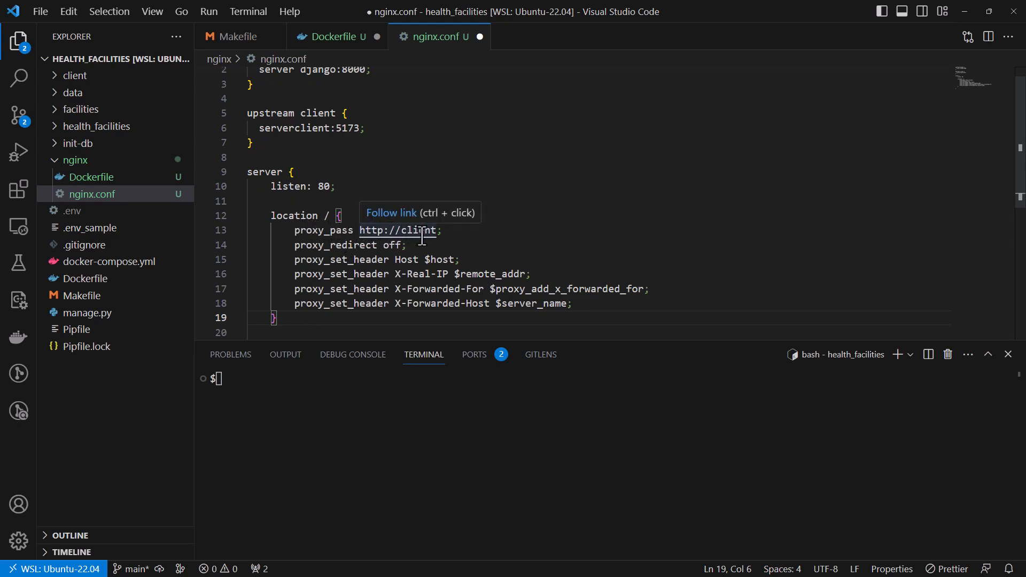
{"action": "mouse_move", "coordinate": [393, 273]}
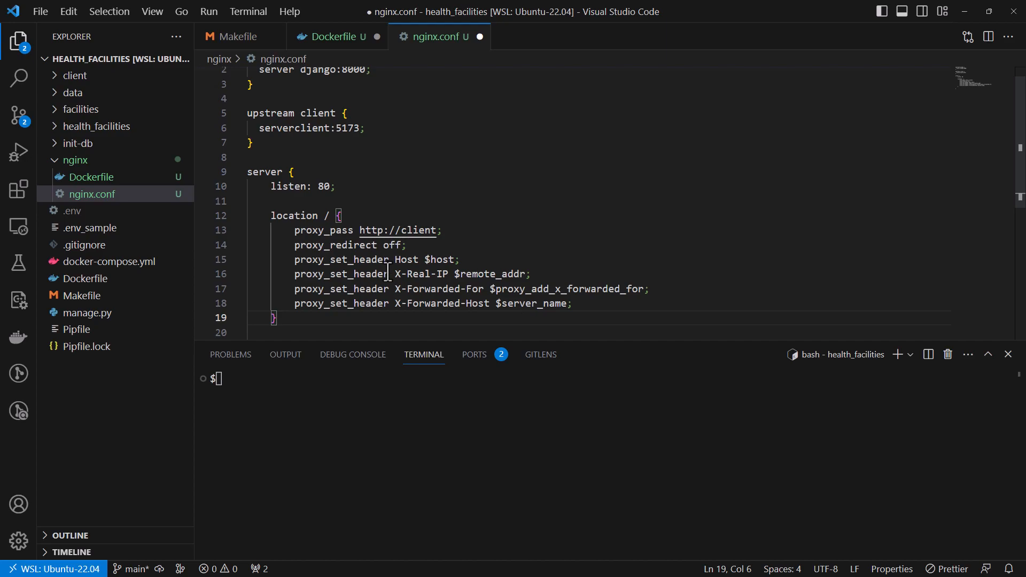
{"action": "scroll", "scroll_direction": "down", "scroll_amount": 3}
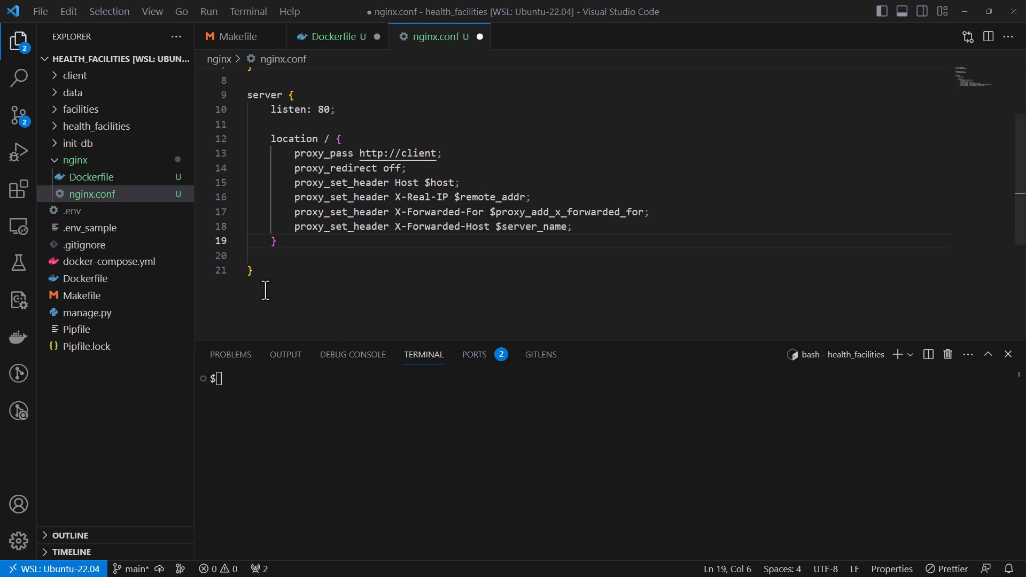
Add the /api/v1/healthfacilities location block proxying to the django upstream
{"action": "key", "text": "Enter"}
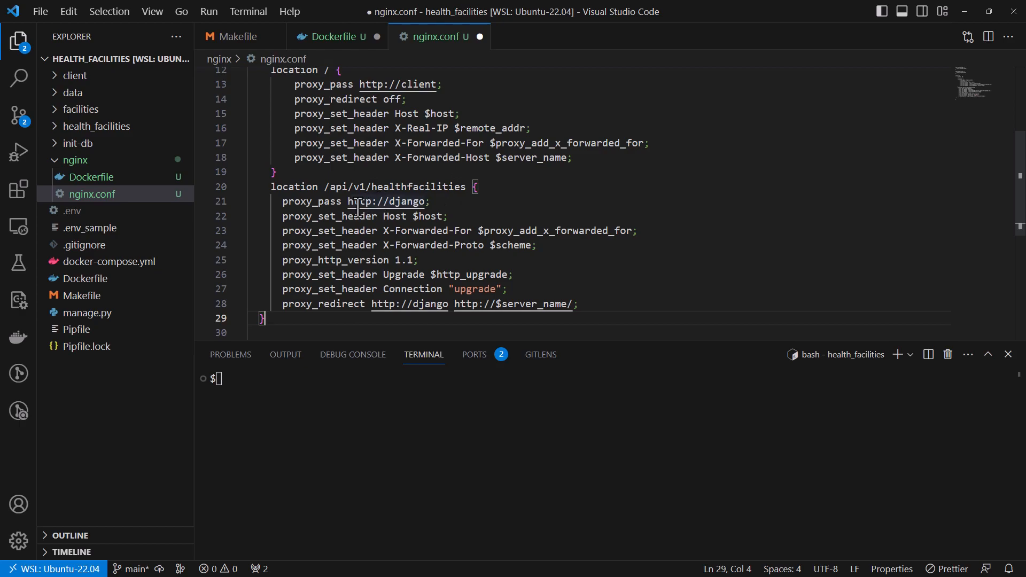
{"action": "mouse_move", "coordinate": [361, 216]}
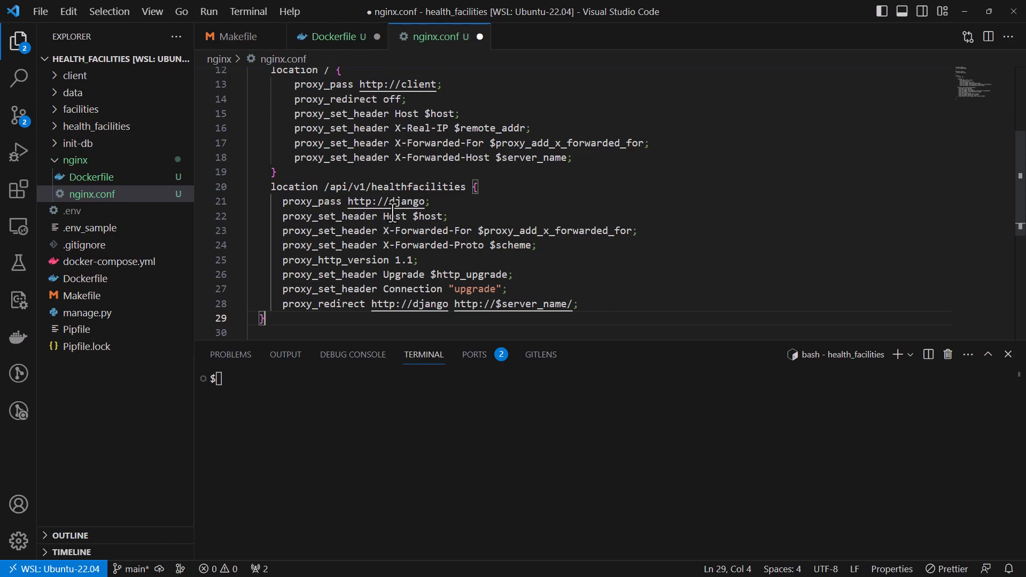
{"action": "scroll", "scroll_direction": "down", "scroll_amount": 3}
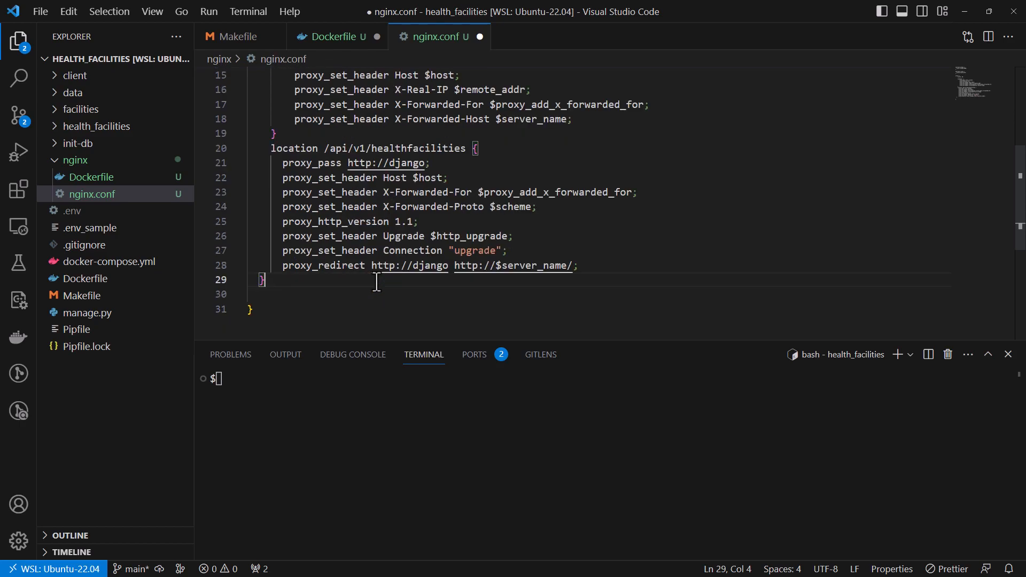
{"action": "mouse_move", "coordinate": [435, 308]}
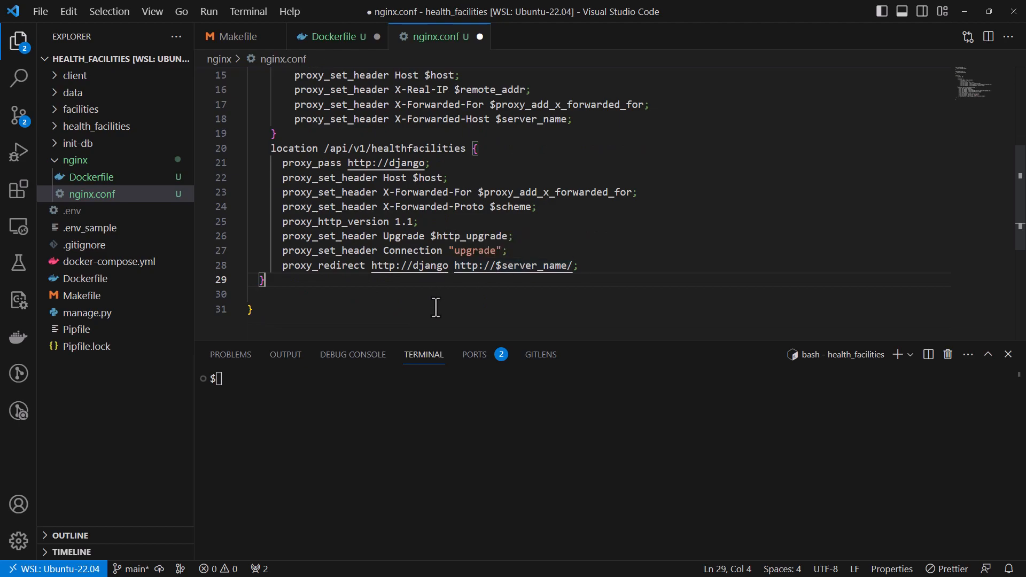
{"action": "mouse_move", "coordinate": [340, 285]}
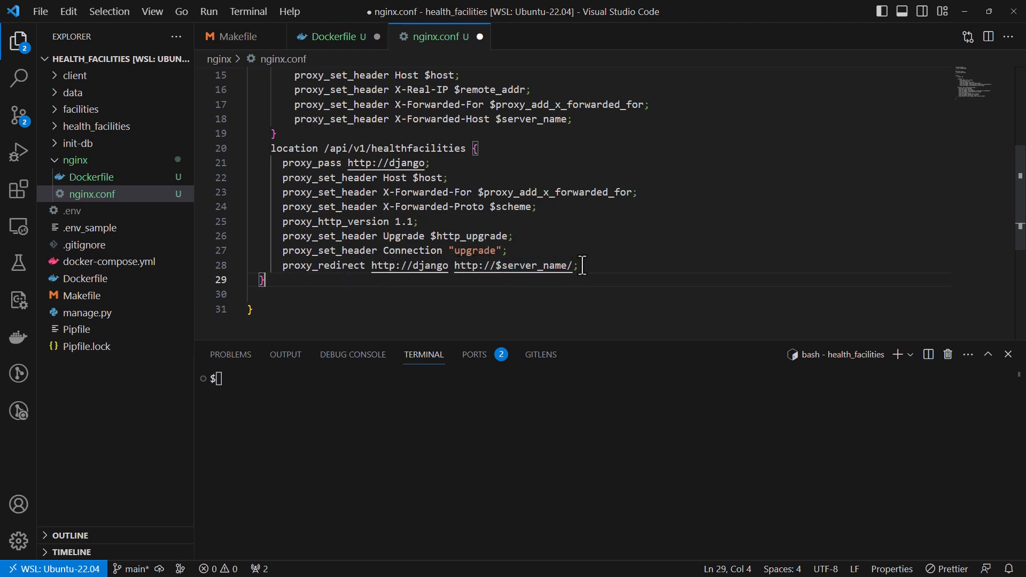
{"action": "mouse_move", "coordinate": [301, 308]}
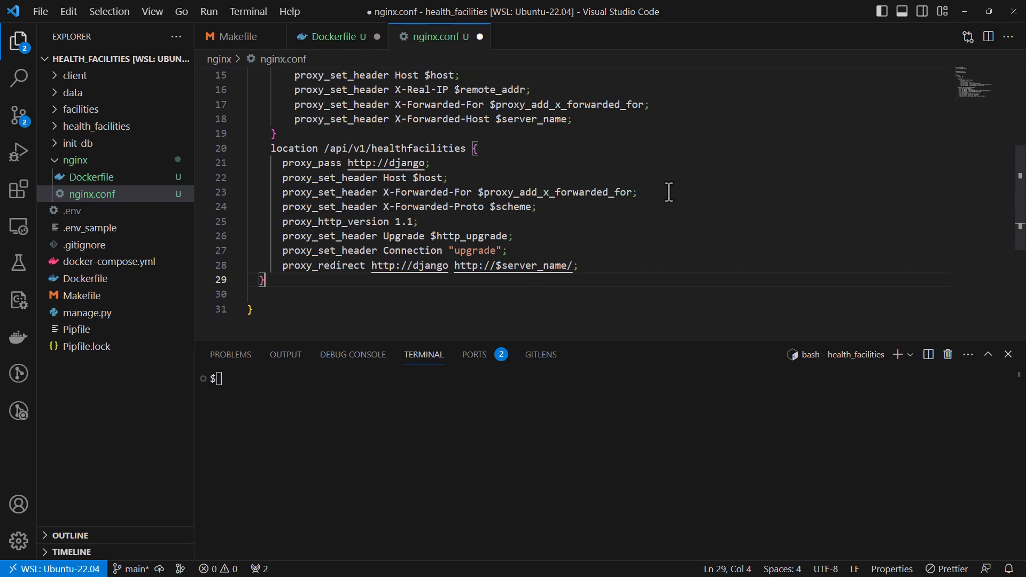
{"action": "scroll", "scroll_direction": "up", "scroll_amount": 3}
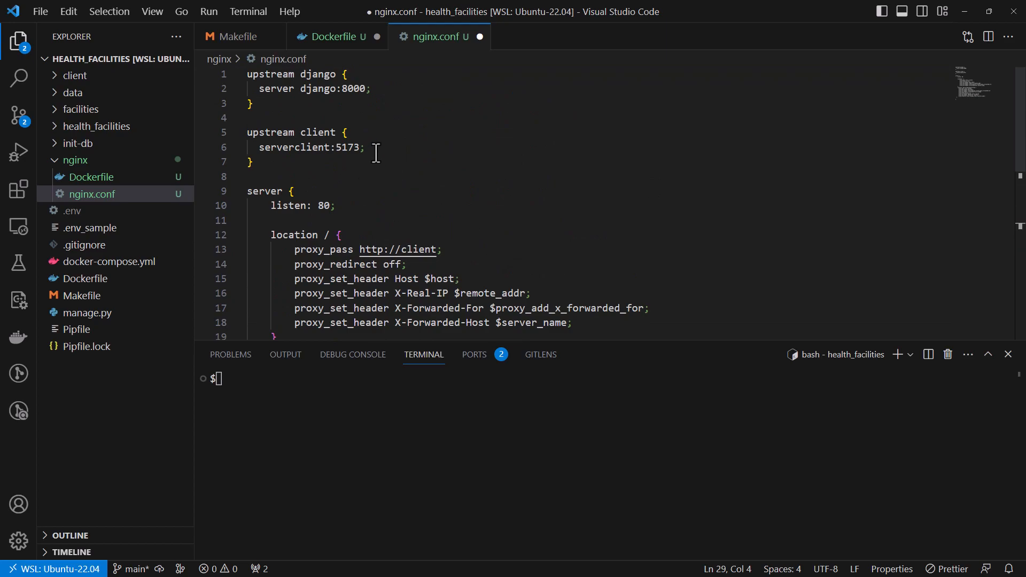
{"action": "scroll", "scroll_direction": "down", "scroll_amount": 3}
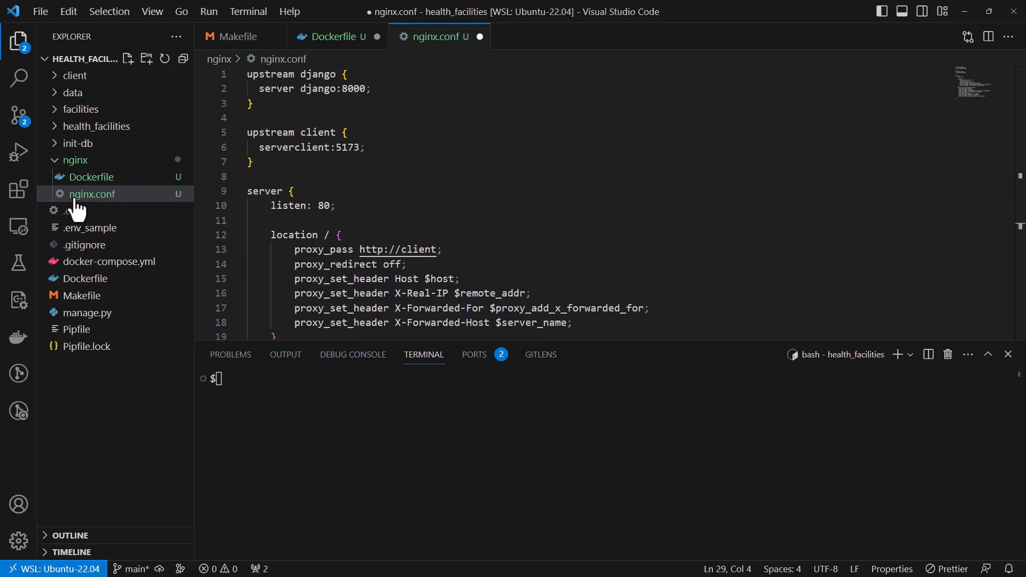
{"action": "mouse_move", "coordinate": [98, 190]}
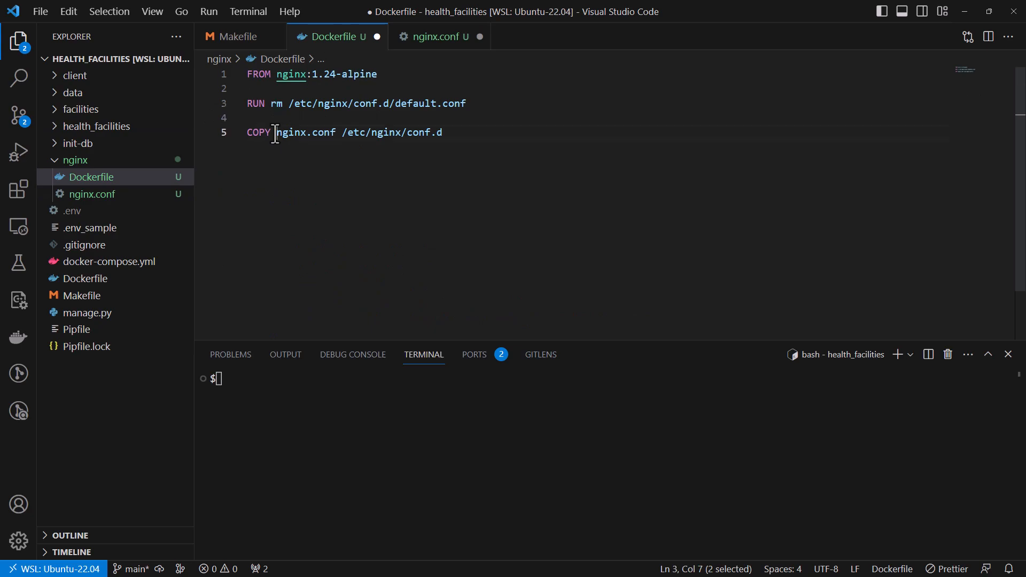
Check nginx.conf in the Dockerfile COPY line, revisit nginx.conf, then open docker-compose.yml
{"action": "double_click", "coordinate": [305, 132]}
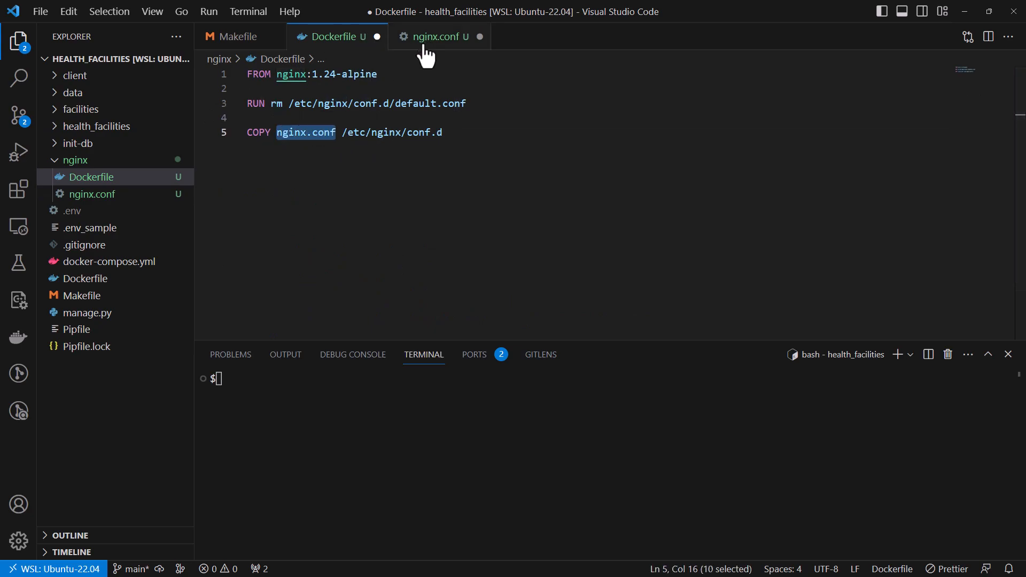
{"action": "left_click", "coordinate": [434, 36]}
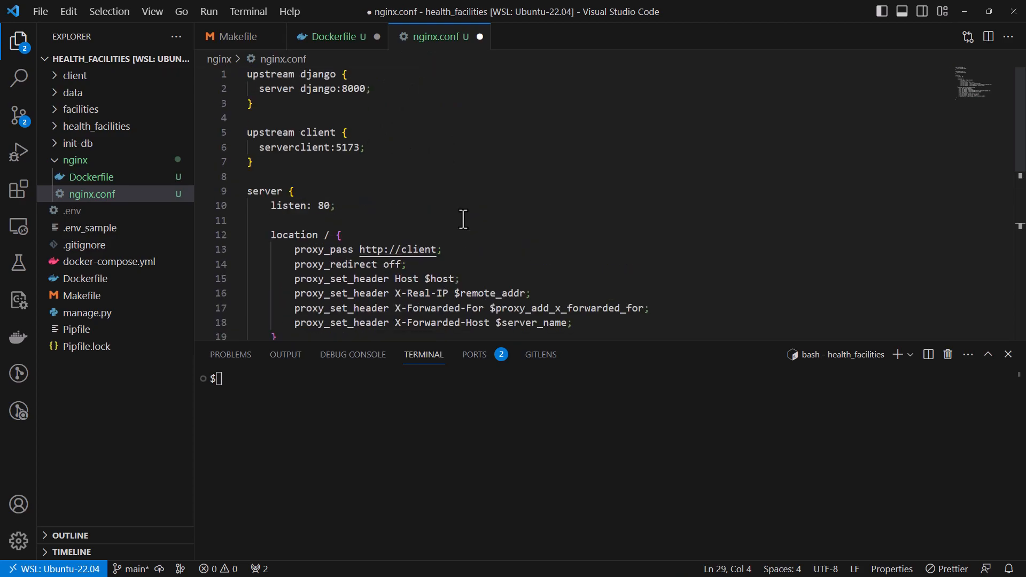
{"action": "scroll", "scroll_direction": "down", "scroll_amount": 3}
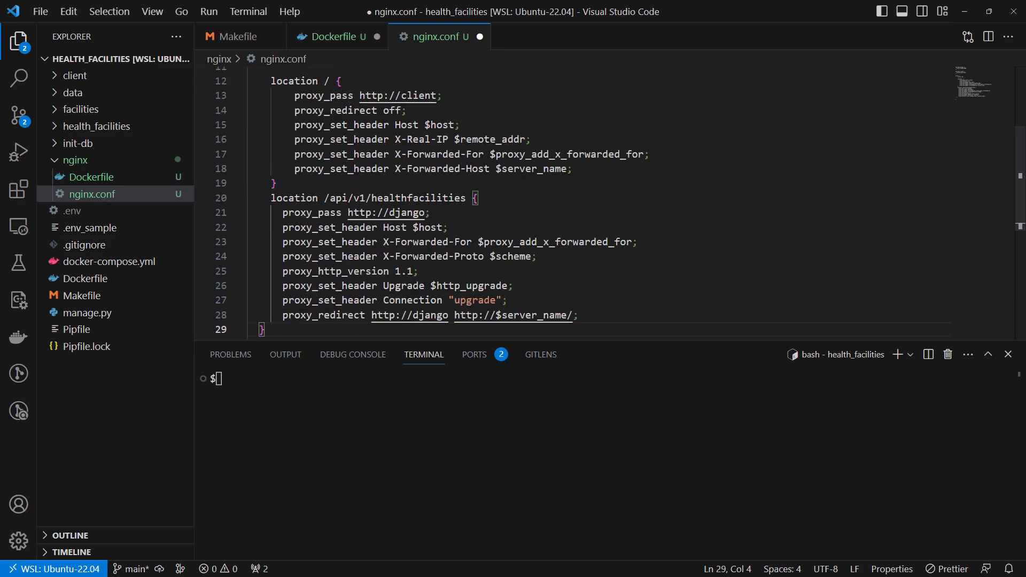
{"action": "left_click", "coordinate": [110, 261]}
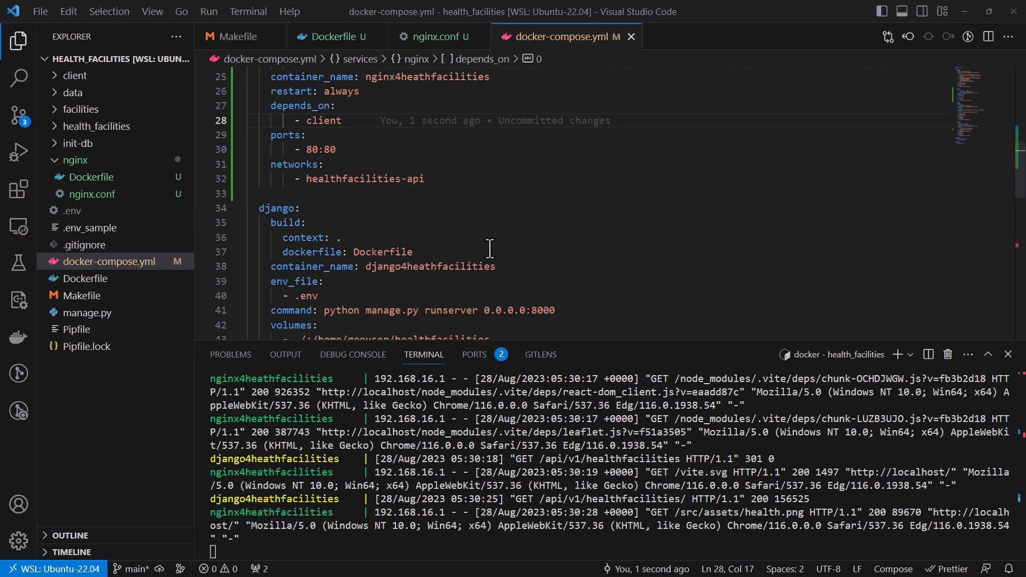
{"action": "mouse_move", "coordinate": [641, 295]}
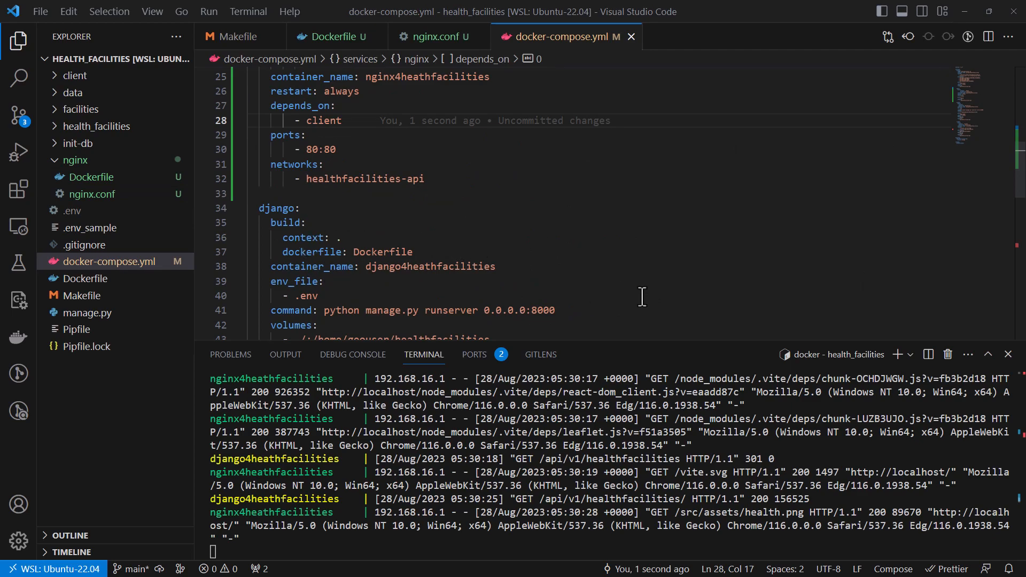
Review listen 80 and server client:5173 in nginx.conf, then check the Dockerfile and docker-compose.yml
{"action": "left_click", "coordinate": [434, 36]}
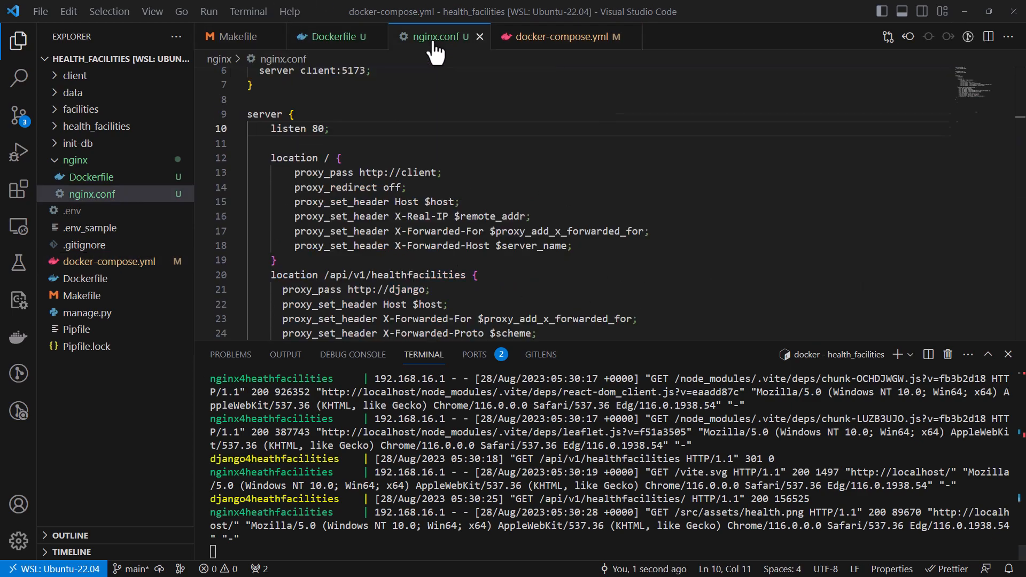
{"action": "left_click", "coordinate": [269, 129]}
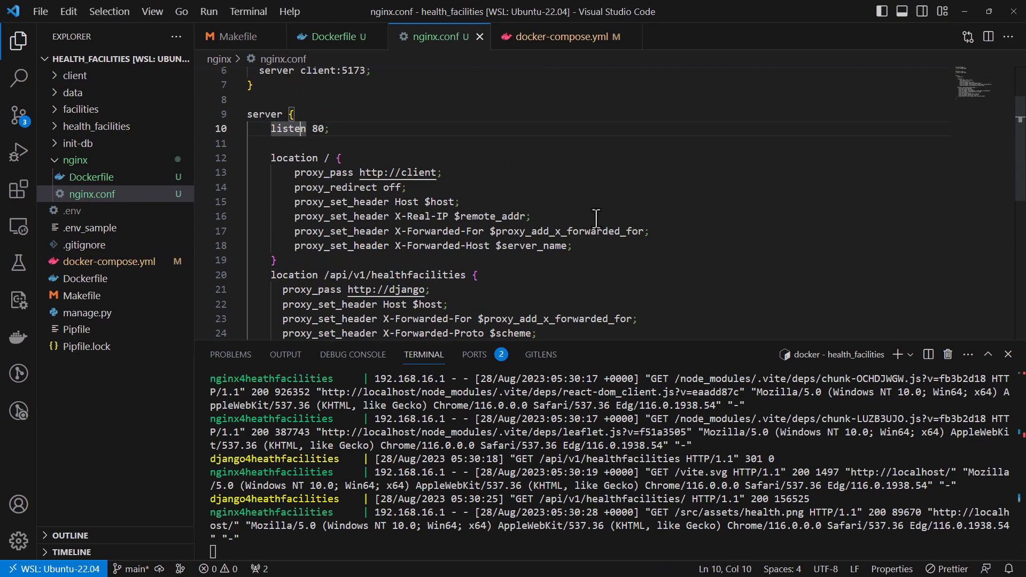
{"action": "scroll", "scroll_direction": "up", "scroll_amount": 3}
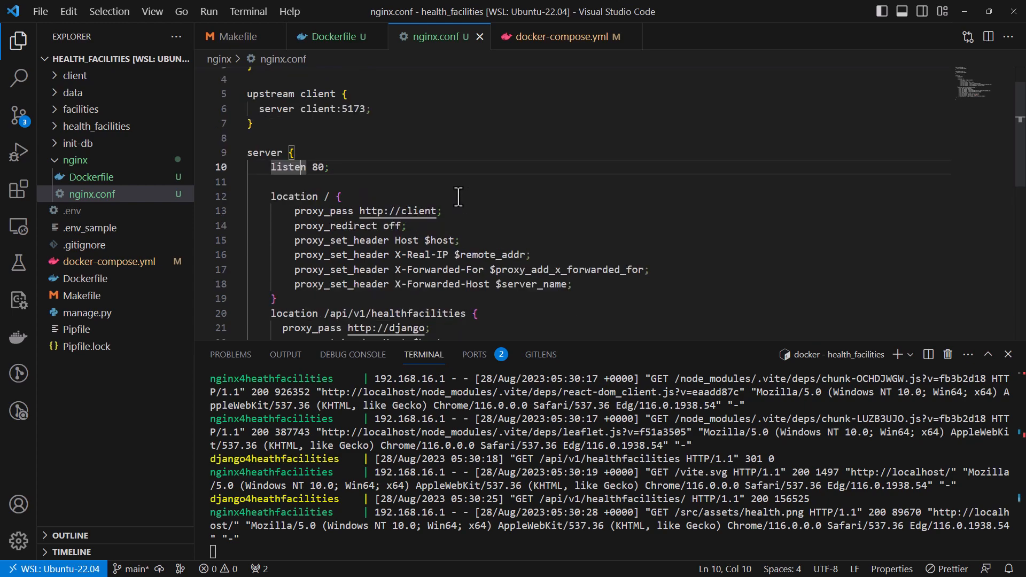
{"action": "scroll", "scroll_direction": "up", "scroll_amount": 3}
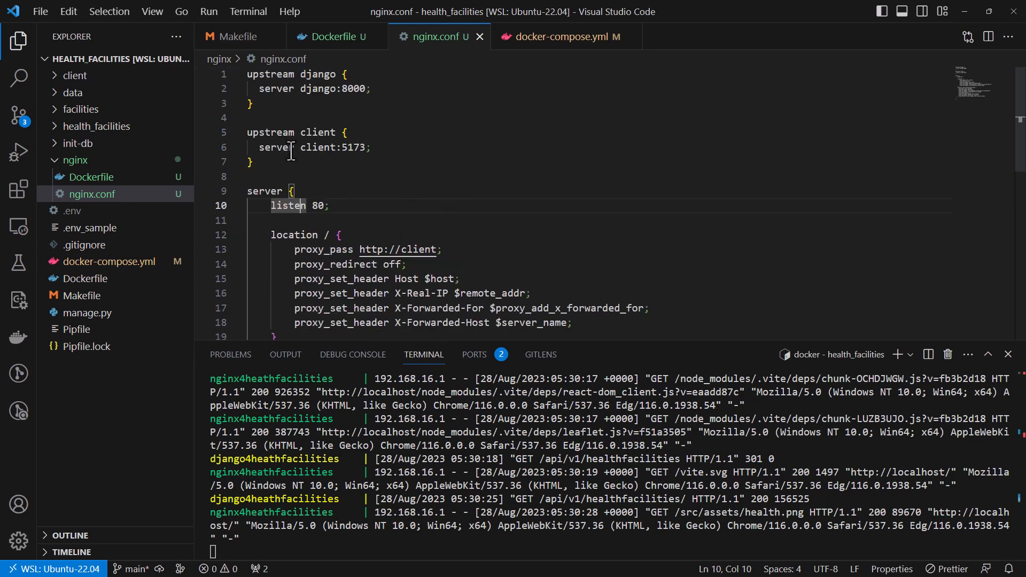
{"action": "left_click", "coordinate": [301, 146]}
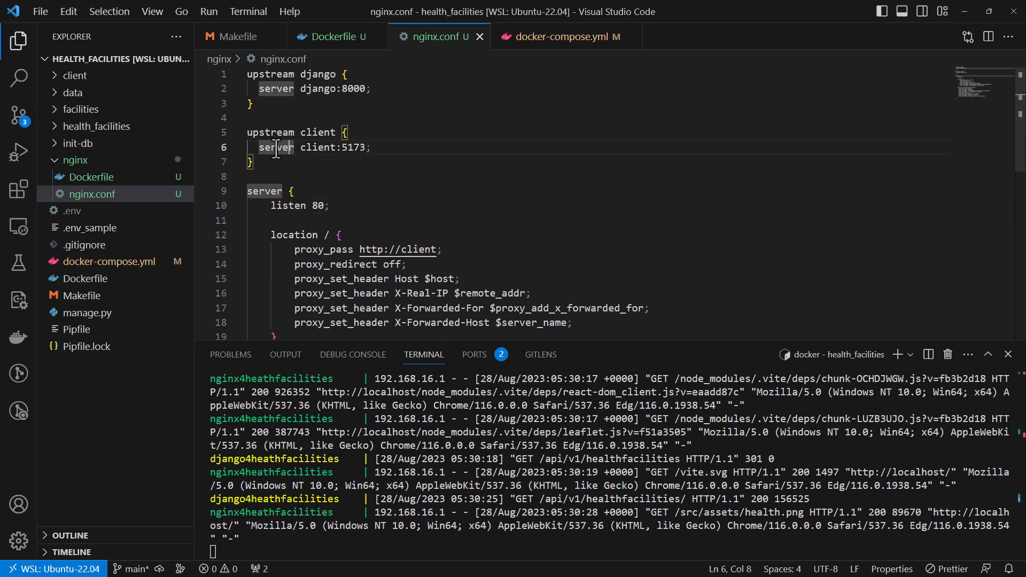
{"action": "left_click", "coordinate": [317, 148]}
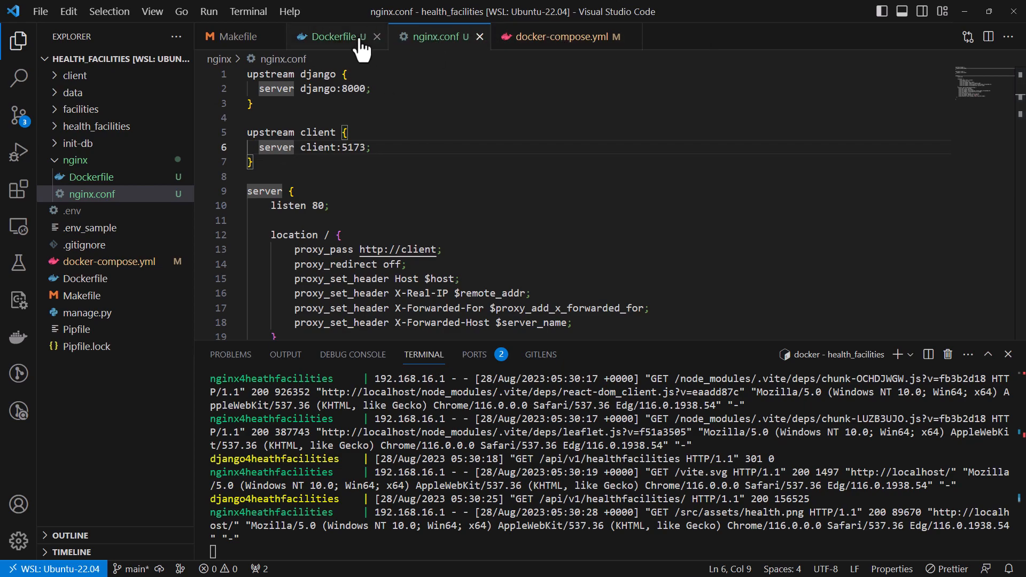
{"action": "mouse_move", "coordinate": [365, 113]}
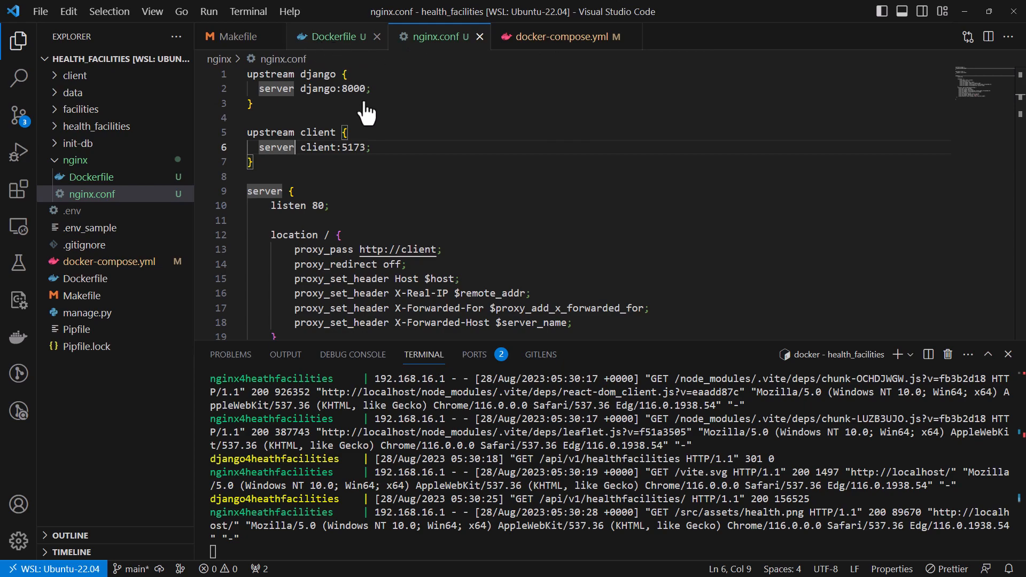
{"action": "left_click", "coordinate": [335, 36]}
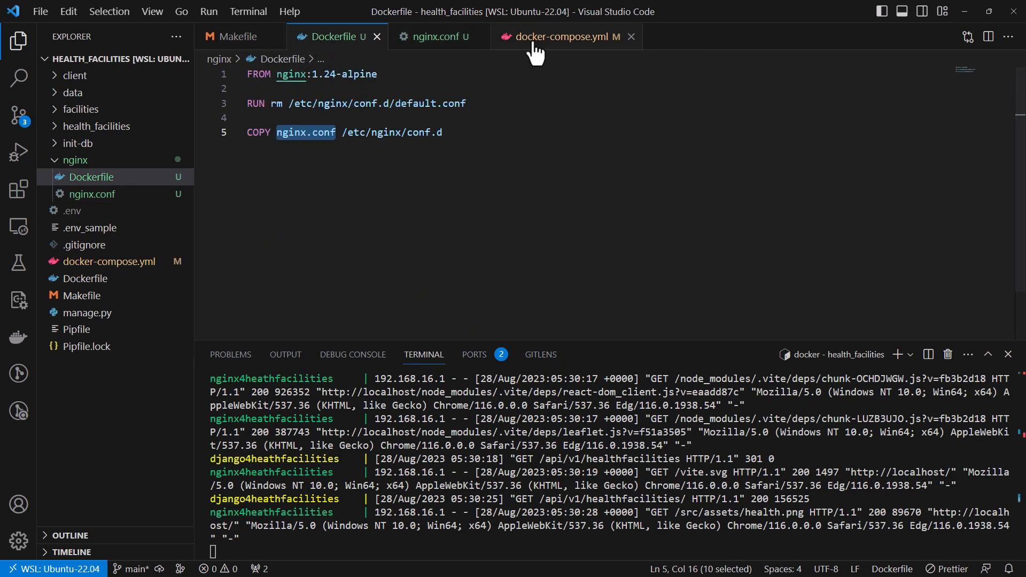
{"action": "left_click", "coordinate": [559, 35]}
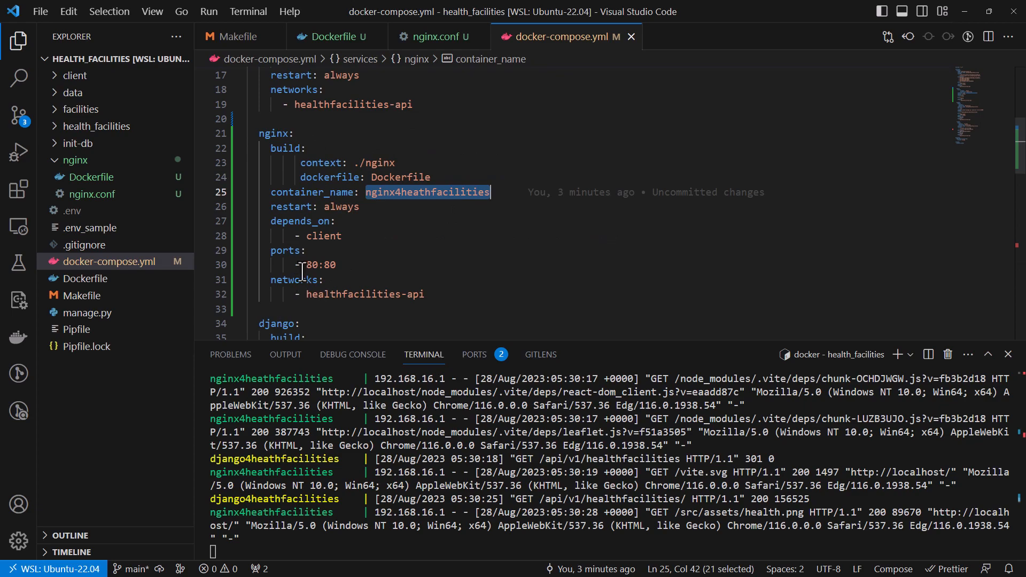
Inspect the 80:80 port mapping in docker-compose.yml and the client upstream name in nginx.conf
{"action": "double_click", "coordinate": [319, 264]}
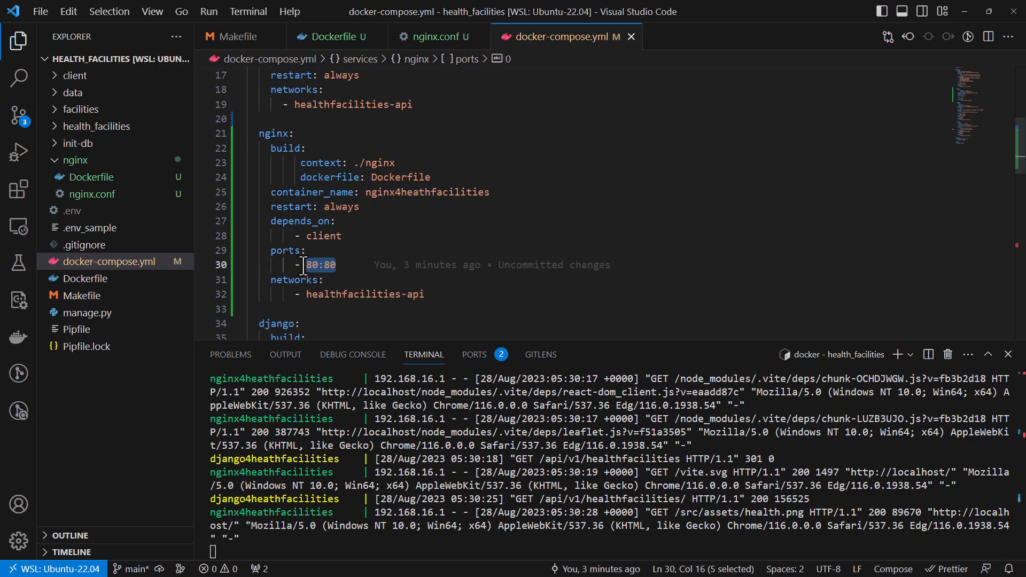
{"action": "mouse_move", "coordinate": [321, 265]}
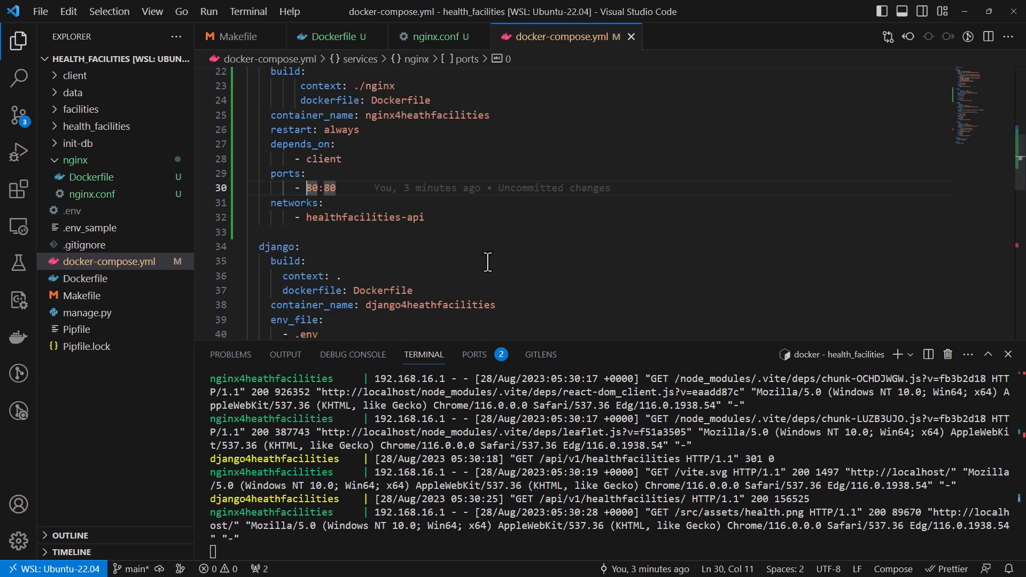
{"action": "scroll", "scroll_direction": "up", "scroll_amount": 3}
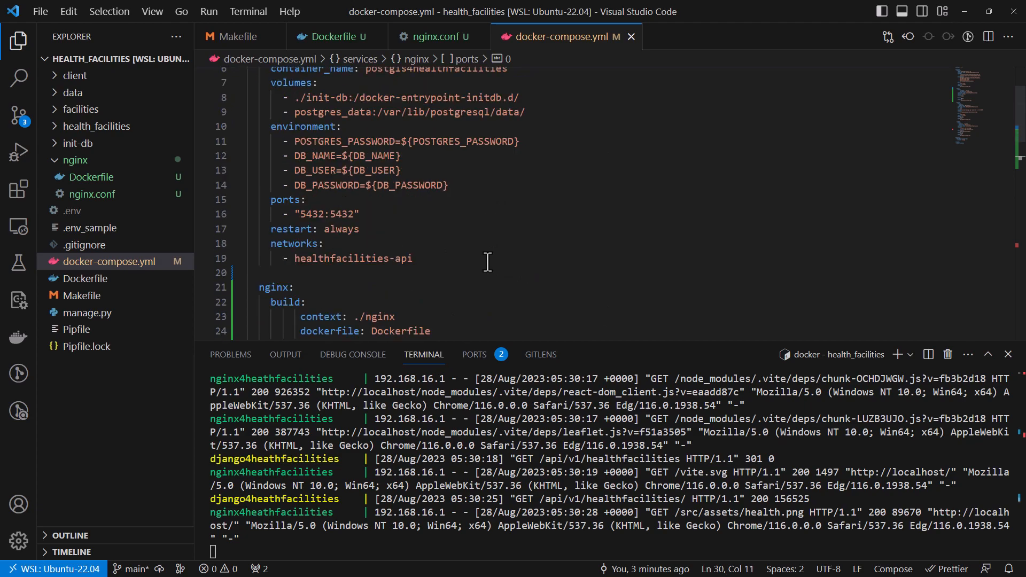
{"action": "scroll", "scroll_direction": "down", "scroll_amount": 3}
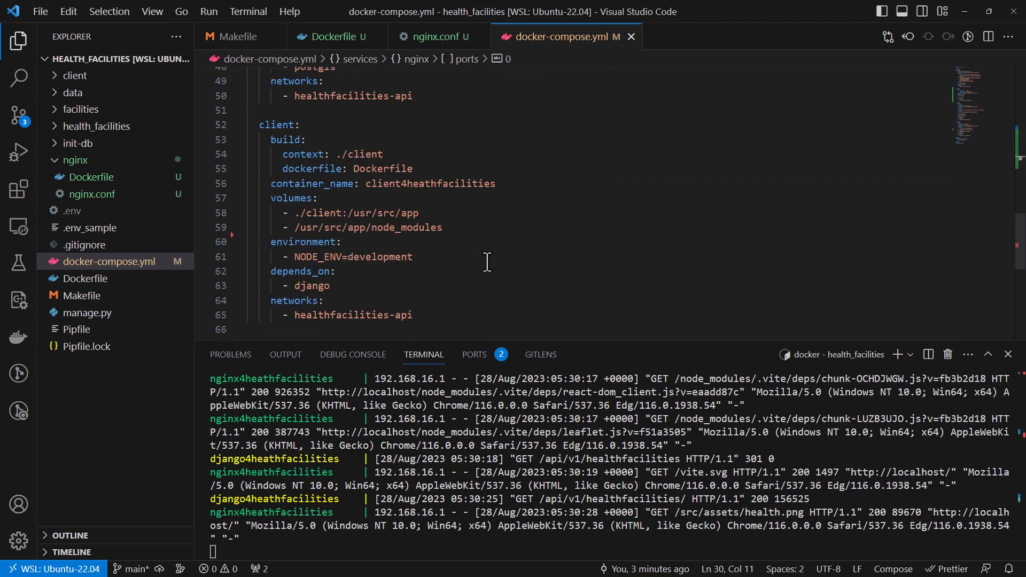
{"action": "scroll", "scroll_direction": "down", "scroll_amount": 3}
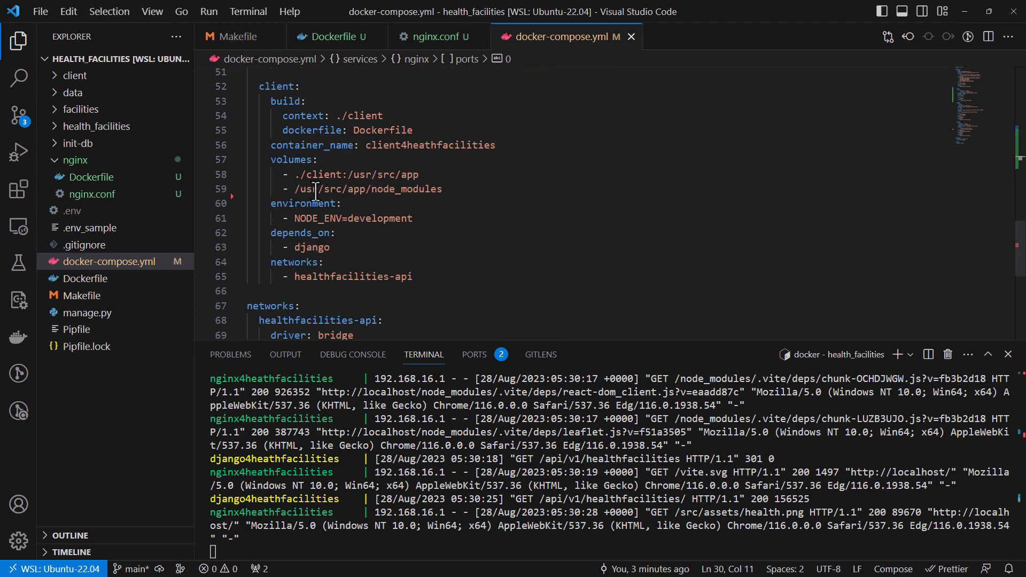
{"action": "left_click", "coordinate": [435, 36]}
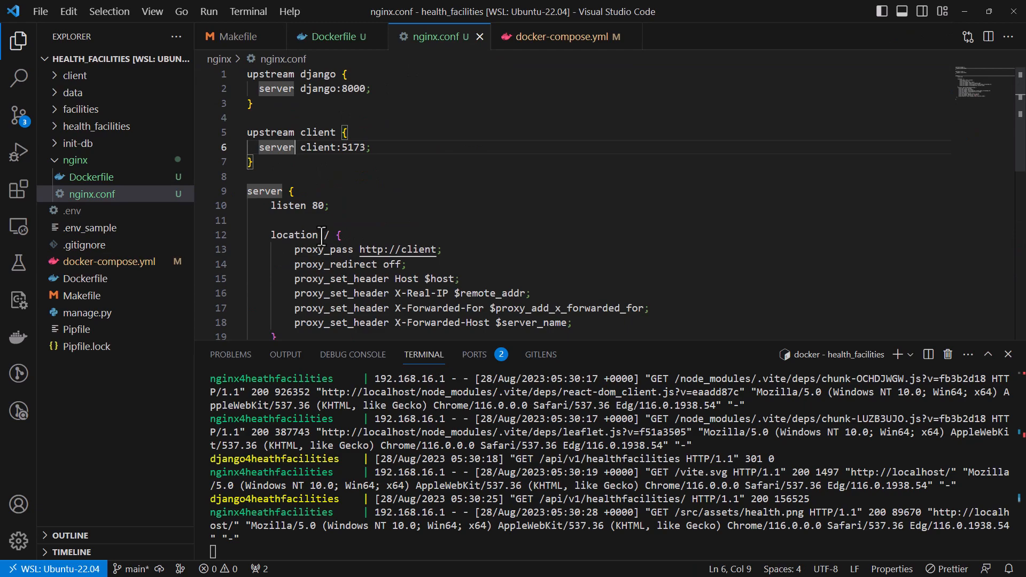
{"action": "double_click", "coordinate": [323, 234]}
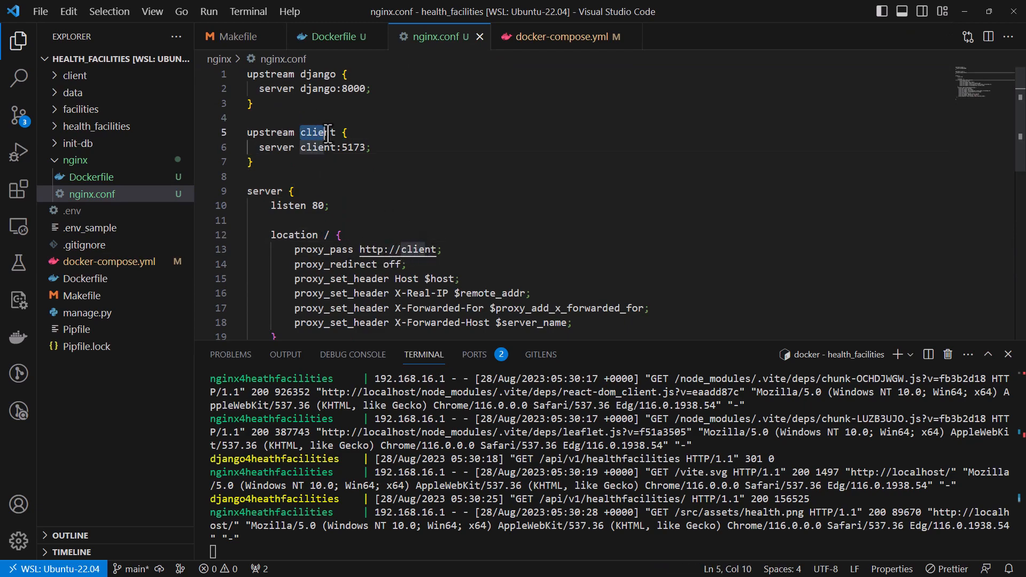
{"action": "double_click", "coordinate": [318, 132]}
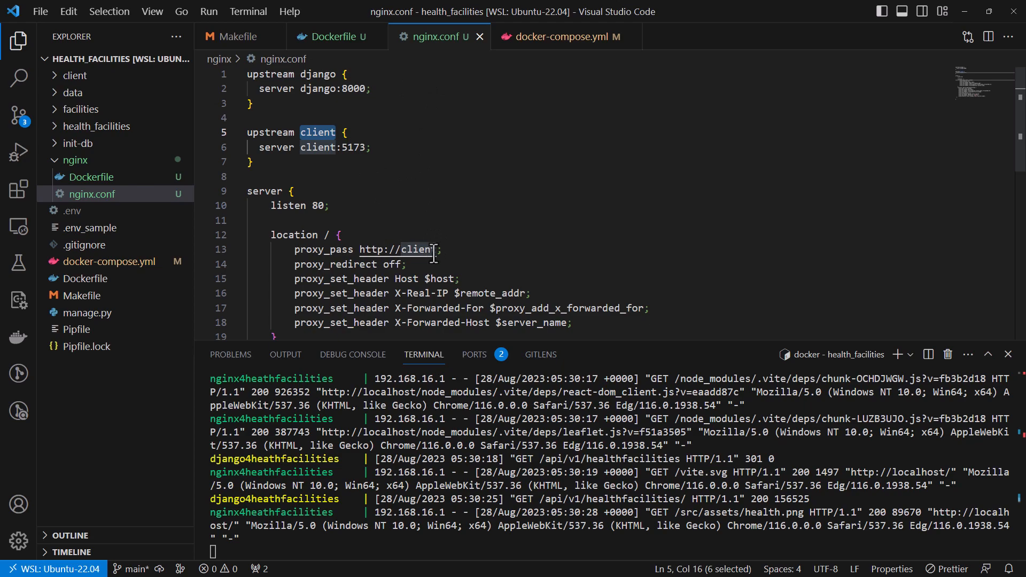
{"action": "mouse_move", "coordinate": [381, 174]}
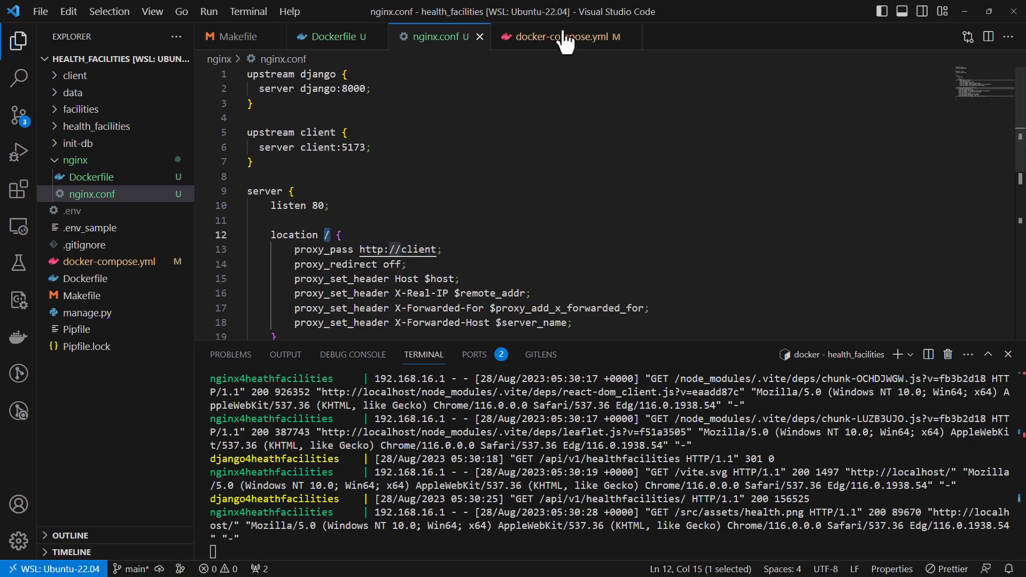
{"action": "left_click", "coordinate": [559, 36]}
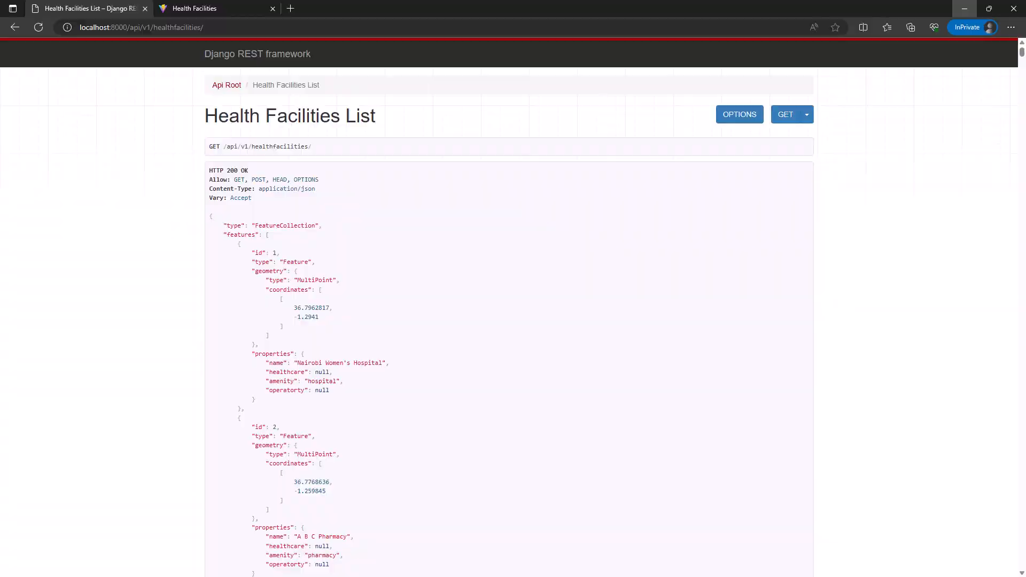
Load localhost:8000 in a new InPrivate tab, then return to the Health Facilities map
{"action": "left_click", "coordinate": [157, 27]}
{"action": "type", "text": "loc"}
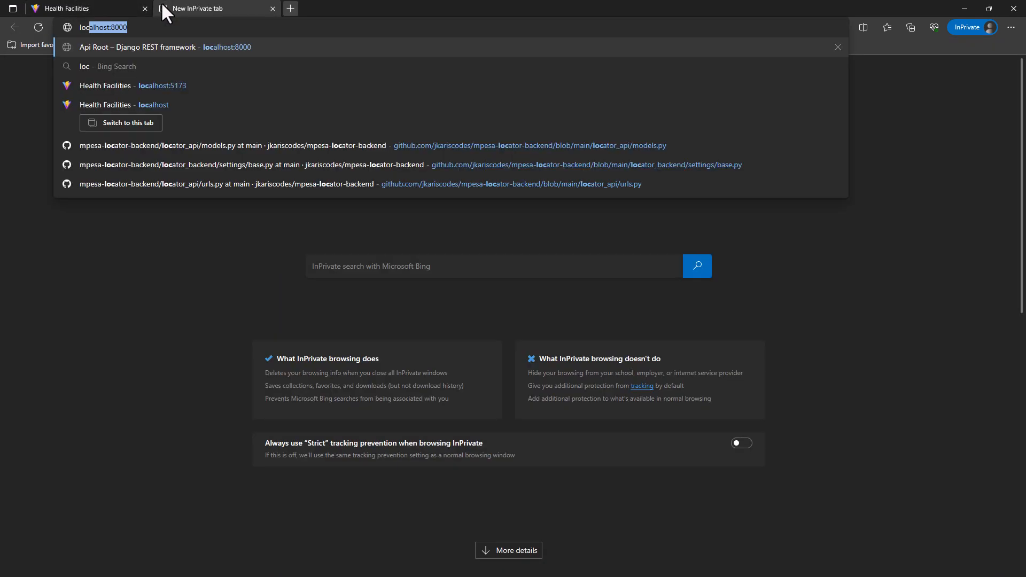
{"action": "key", "text": "Return"}
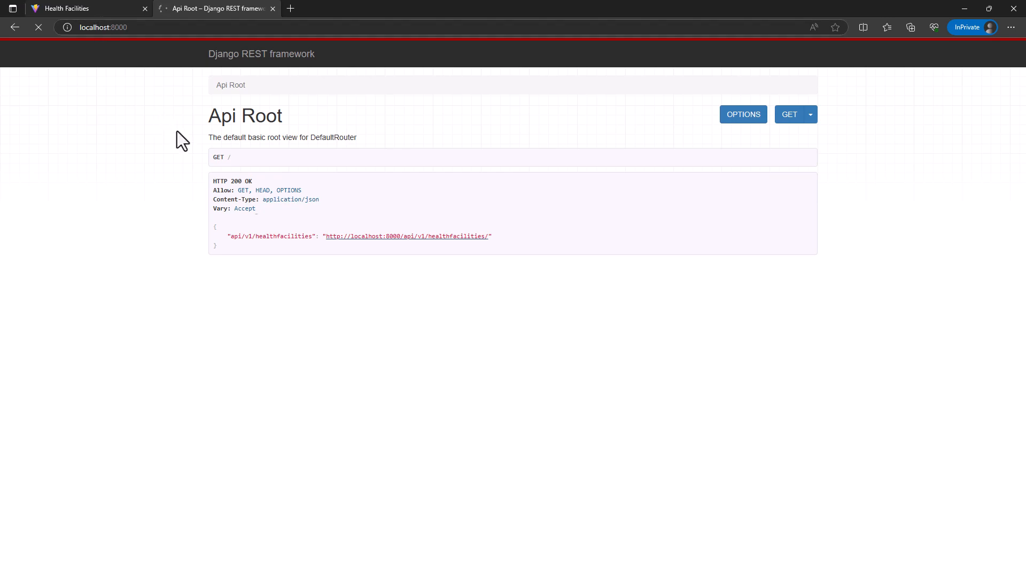
{"action": "mouse_move", "coordinate": [111, 221]}
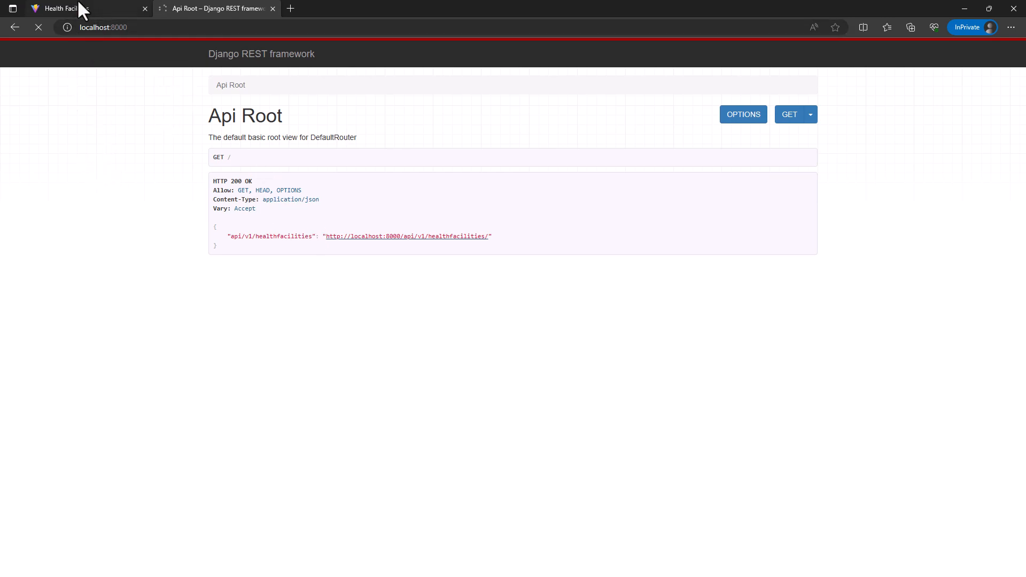
{"action": "left_click", "coordinate": [59, 8]}
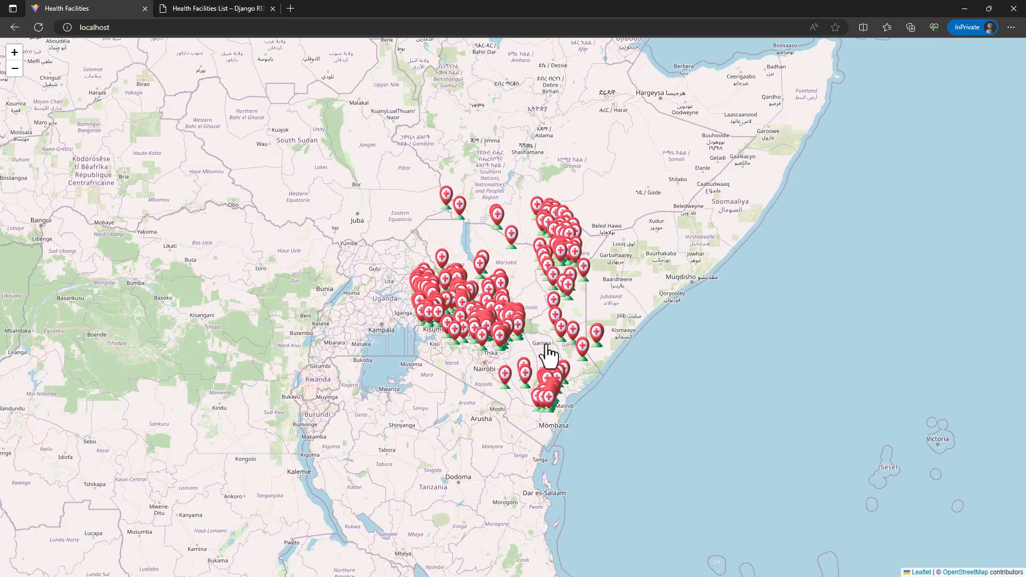
Inspect facility marker popups, finding Africare Ltd (South C) near Nairobi listed as a clinic
{"action": "left_click", "coordinate": [501, 340]}
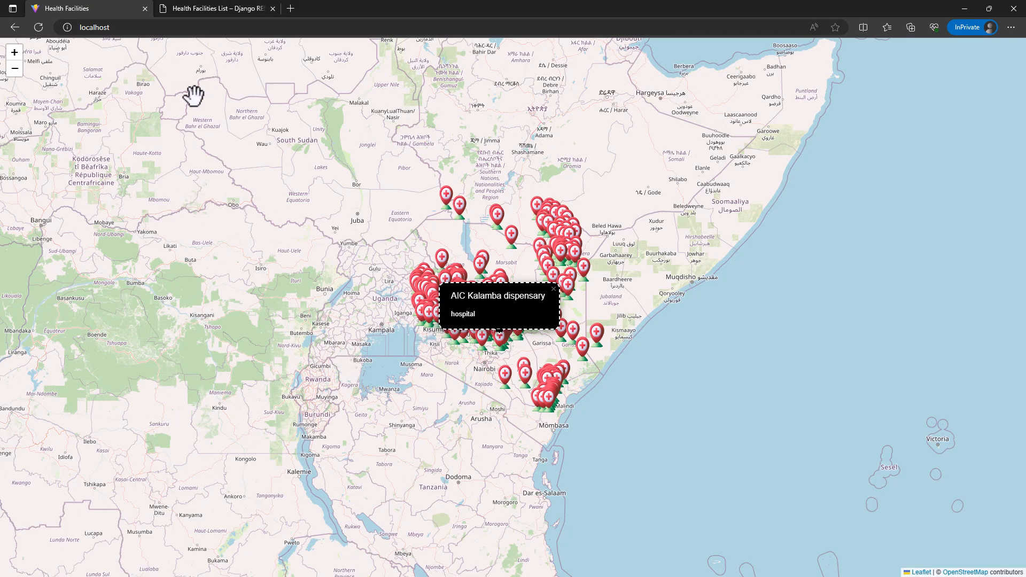
{"action": "mouse_move", "coordinate": [181, 117]}
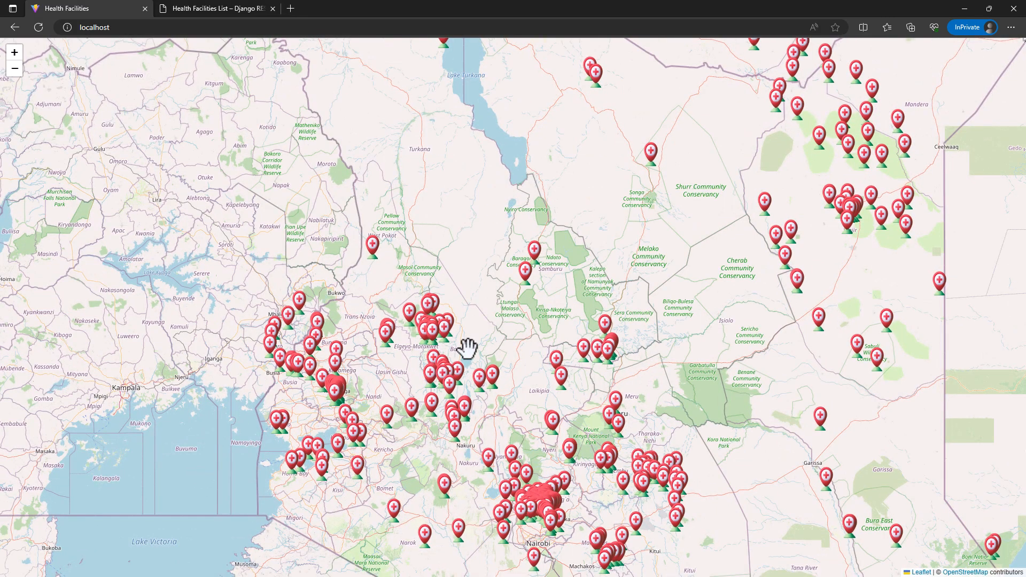
{"action": "mouse_move", "coordinate": [302, 52]}
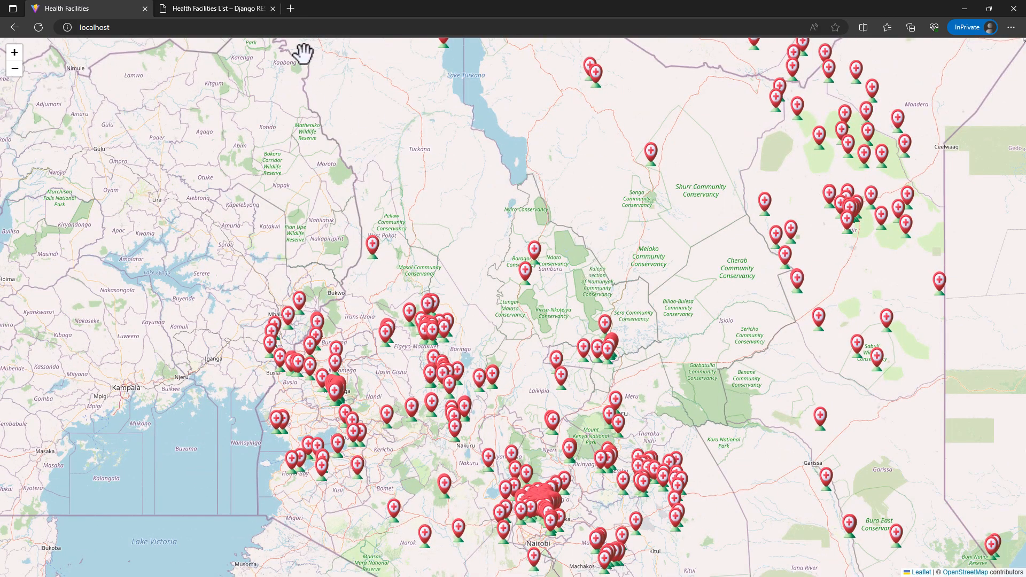
{"action": "mouse_move", "coordinate": [357, 69]}
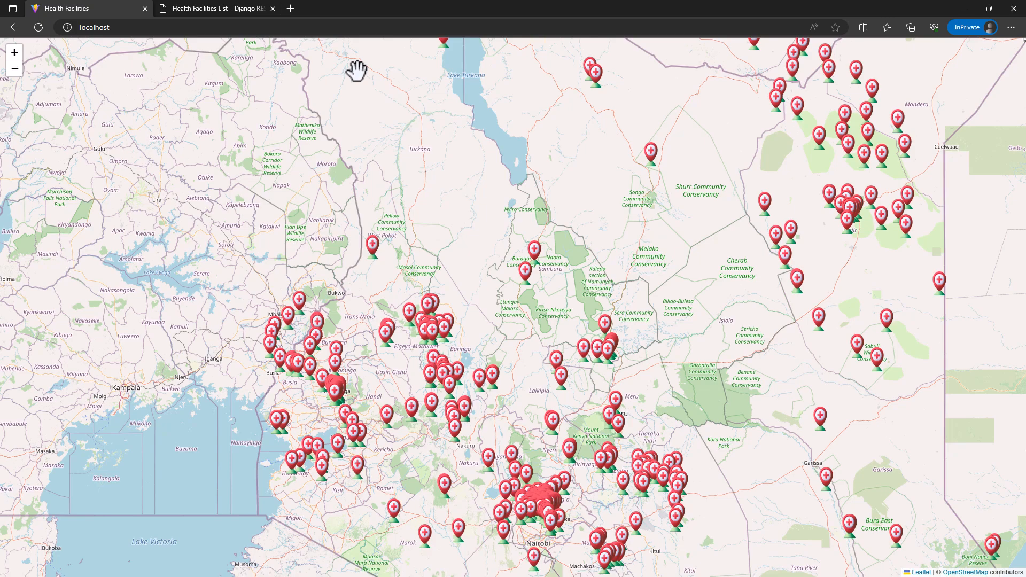
{"action": "mouse_move", "coordinate": [410, 87]}
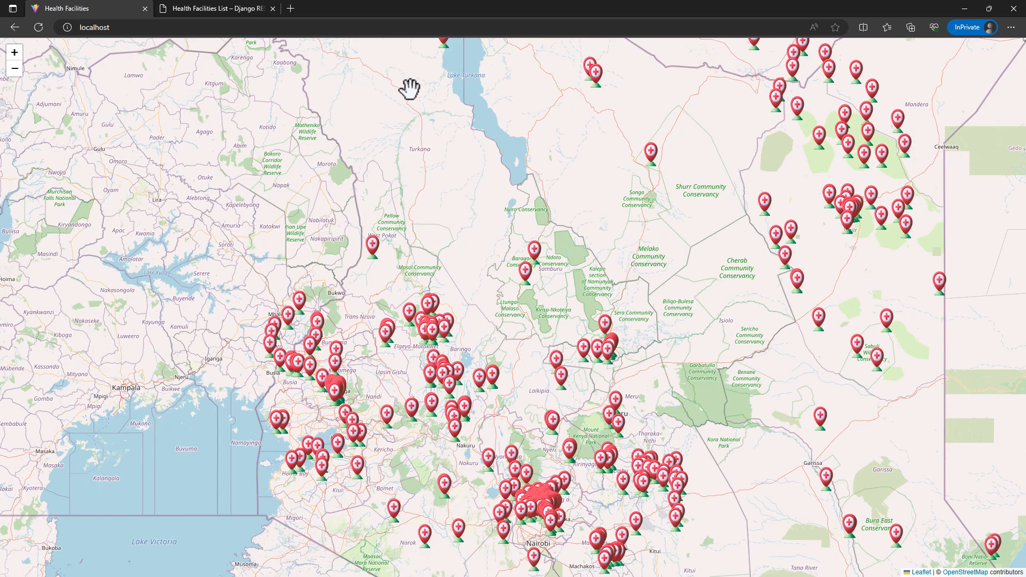
{"action": "mouse_move", "coordinate": [533, 274]}
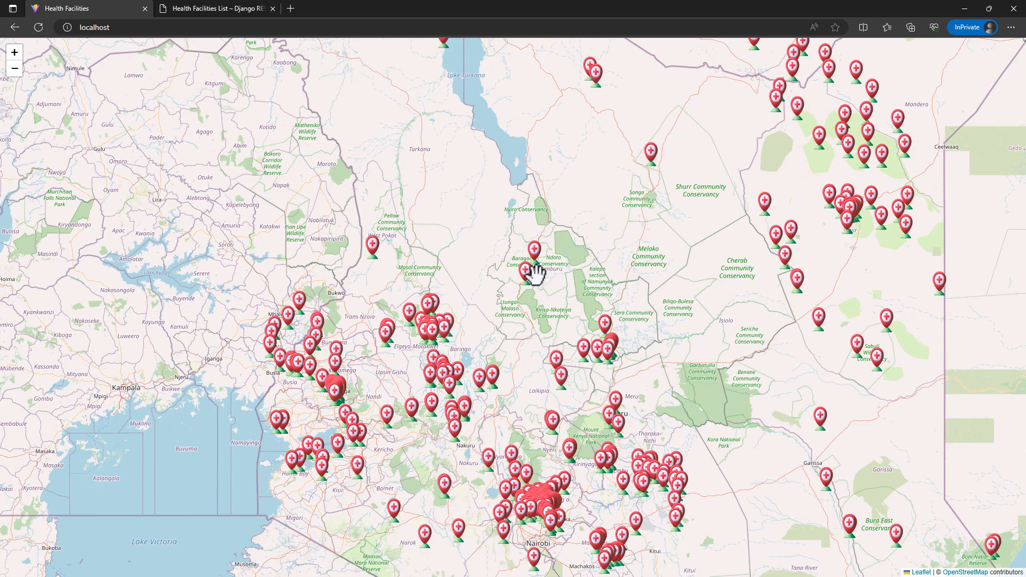
{"action": "mouse_move", "coordinate": [143, 127]}
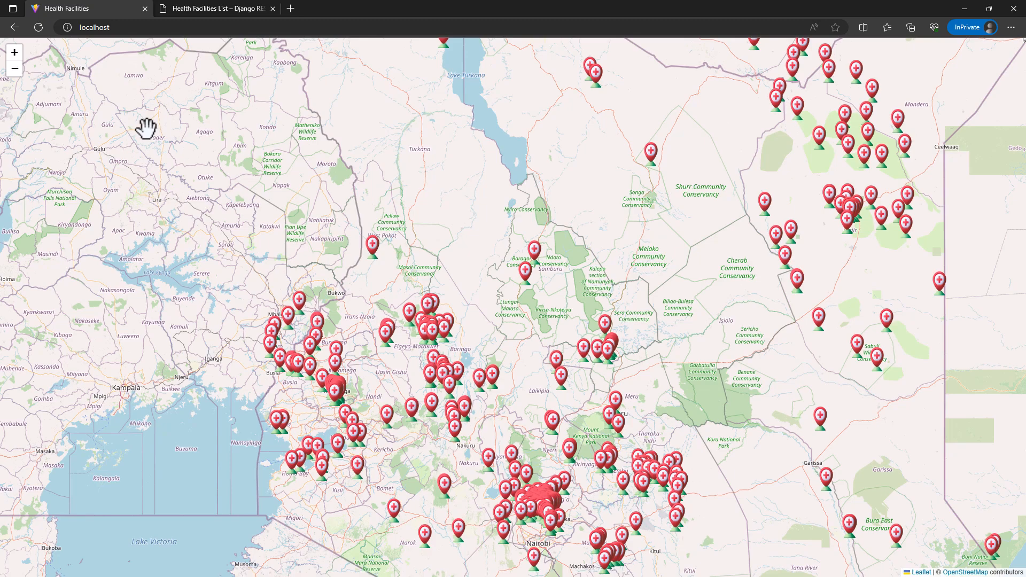
{"action": "mouse_move", "coordinate": [157, 127]}
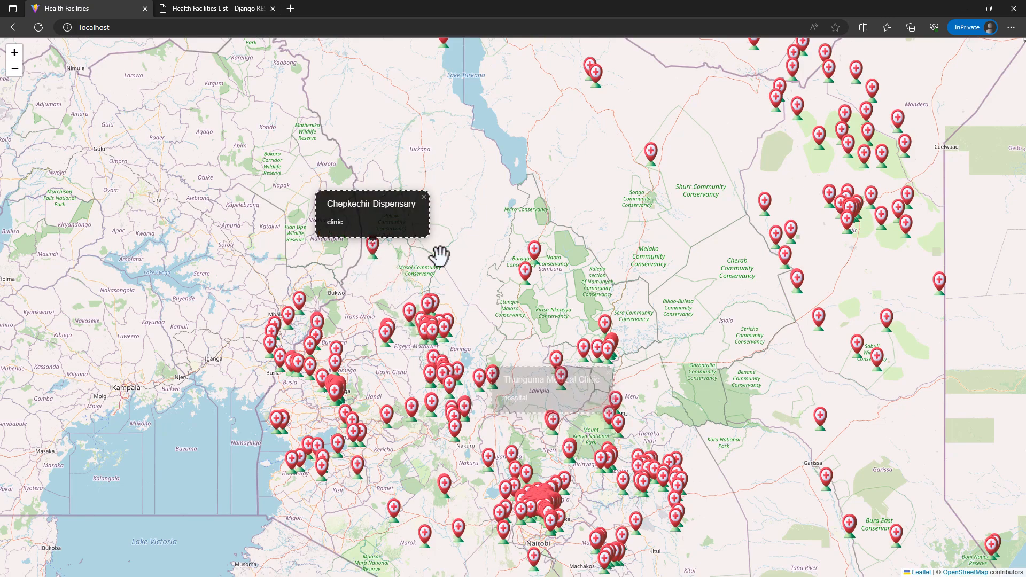
{"action": "left_click", "coordinate": [530, 265]}
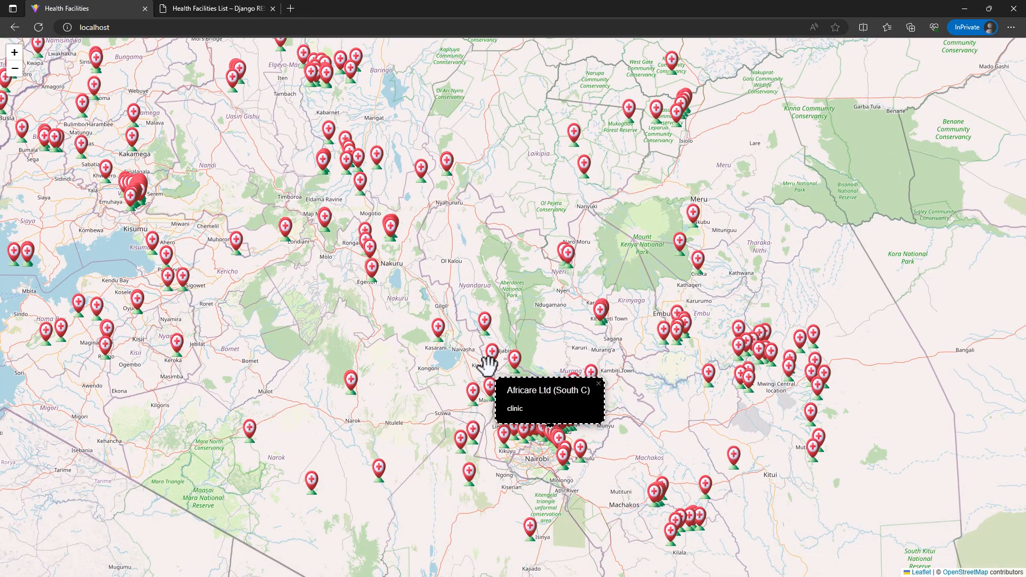
{"action": "mouse_move", "coordinate": [383, 417]}
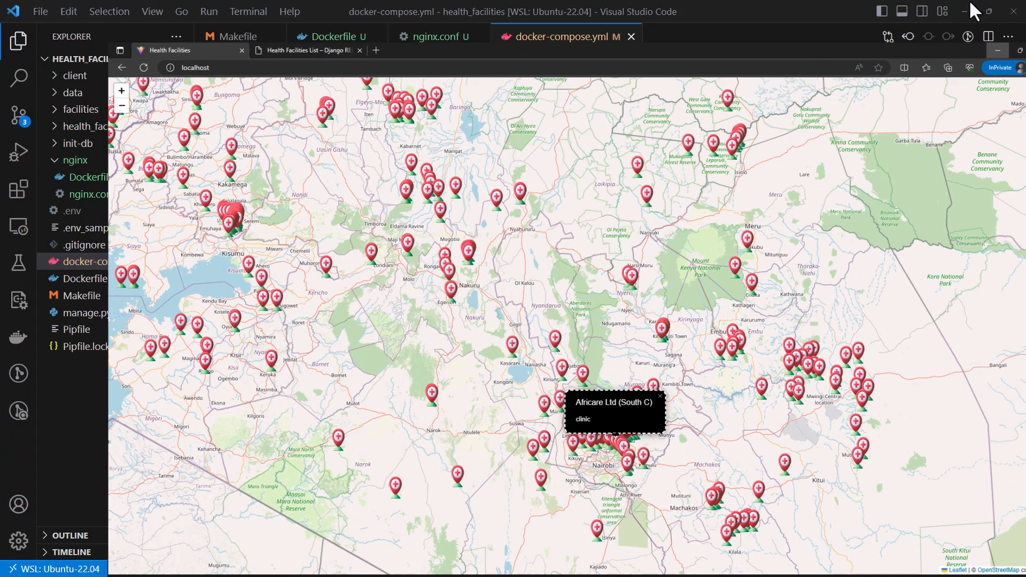
View the Makefile's start-services, shell, django-shell, stop-django and delete-django-volumes targets
{"action": "left_click", "coordinate": [559, 35]}
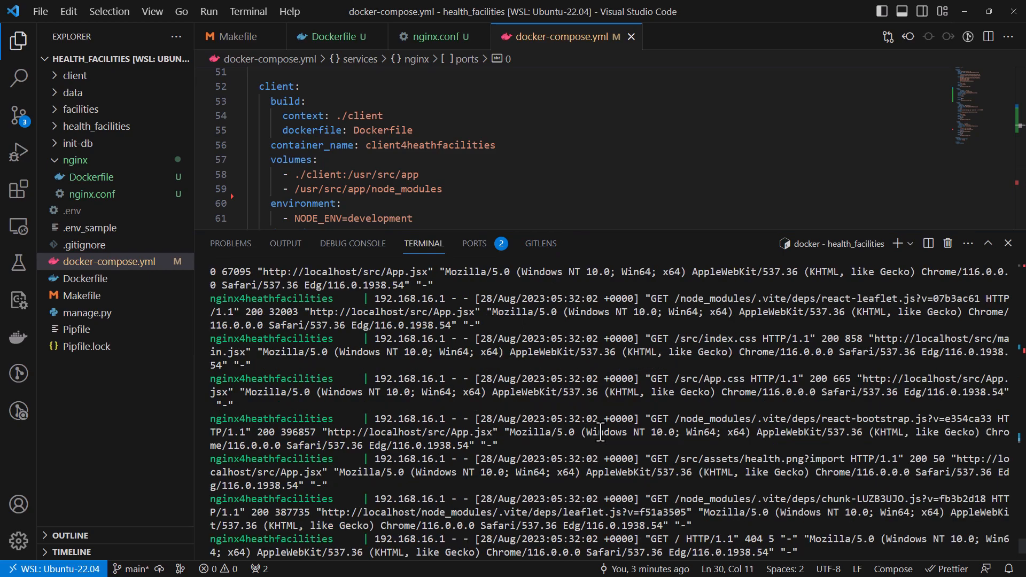
{"action": "scroll", "scroll_direction": "down", "scroll_amount": 3}
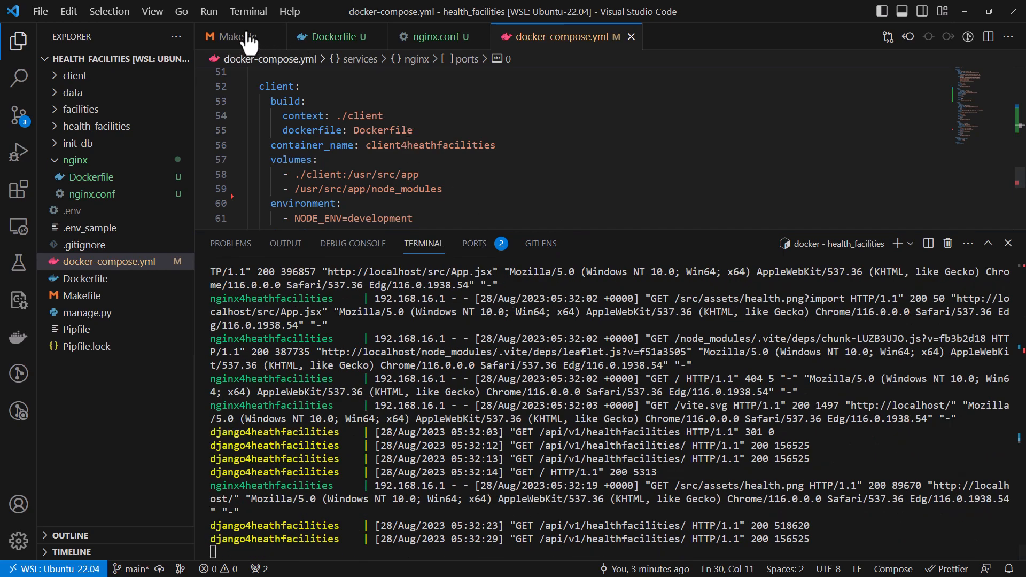
{"action": "left_click", "coordinate": [234, 36]}
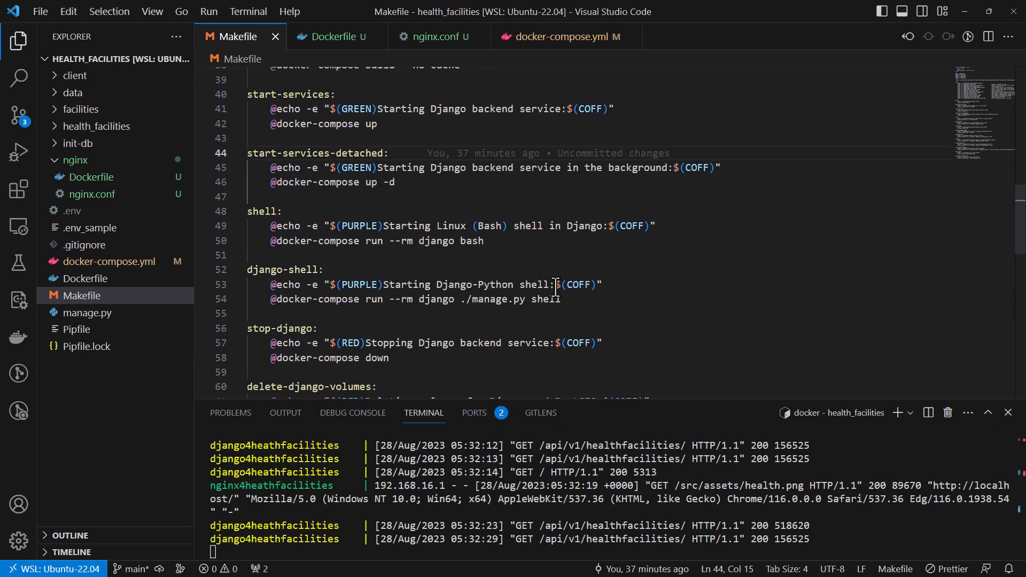
{"action": "scroll", "scroll_direction": "down", "scroll_amount": 3}
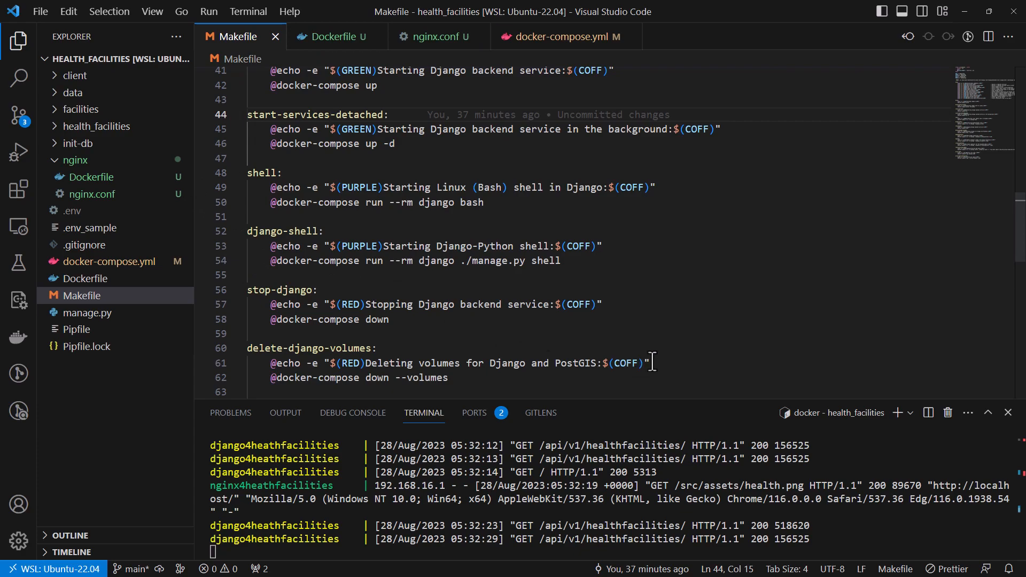
{"action": "mouse_move", "coordinate": [651, 289]}
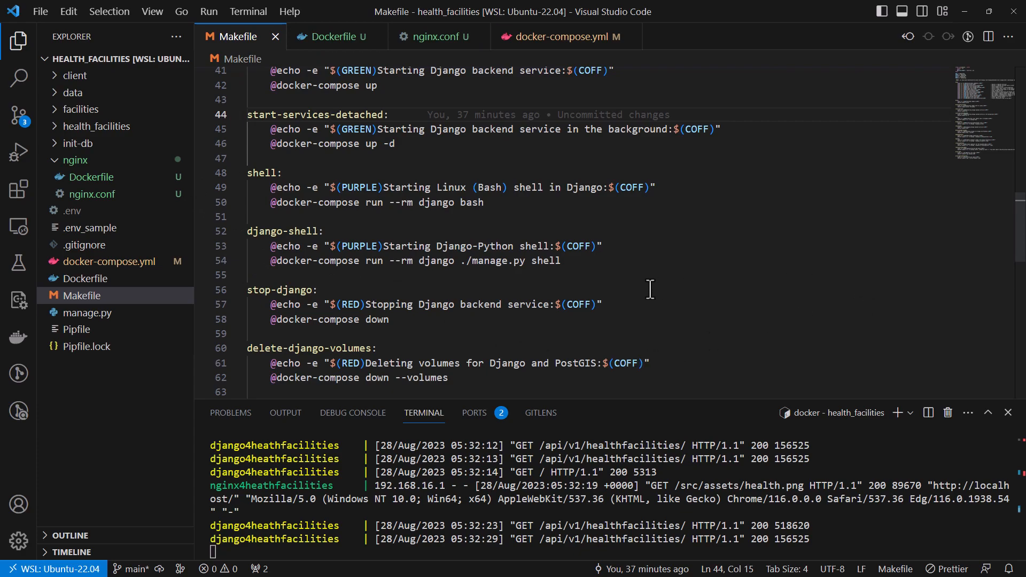